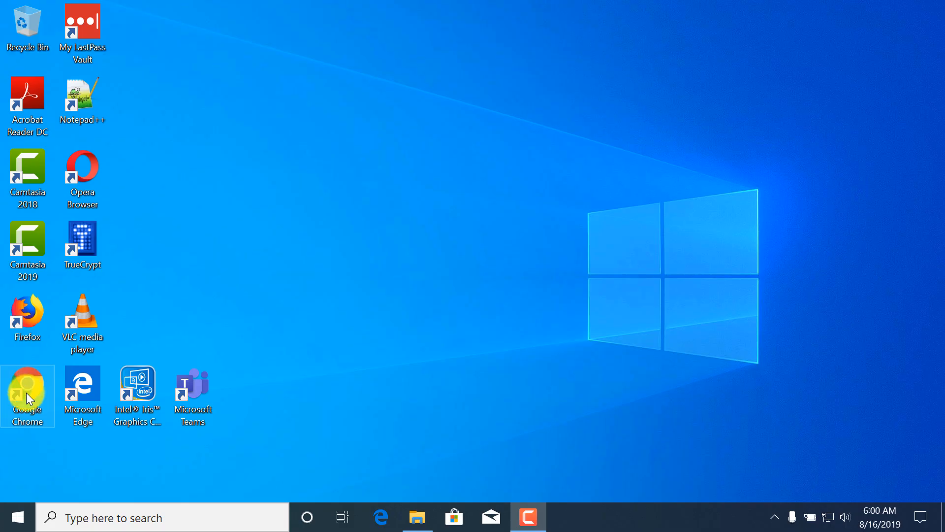
Step: Launch Google Chrome and load the CNN homepage at cnn.com
double_click(27, 389)
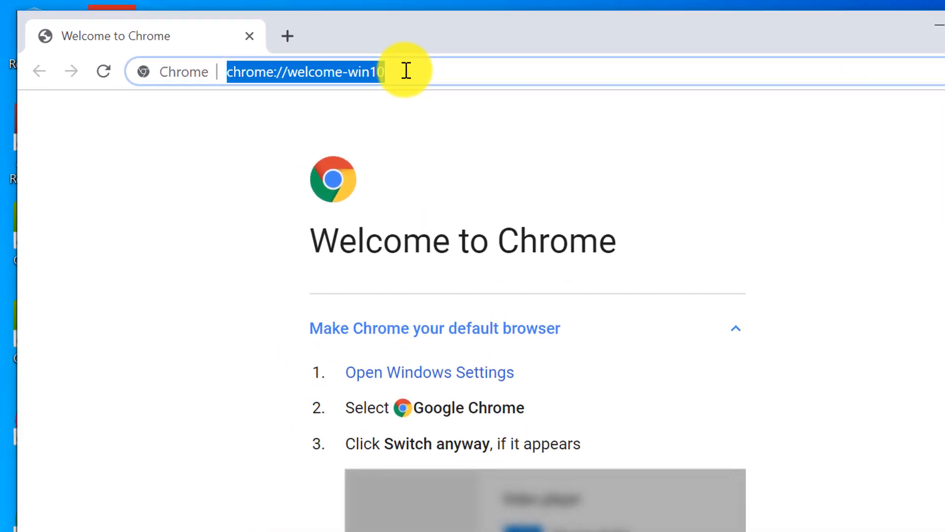
type("cnn.com")
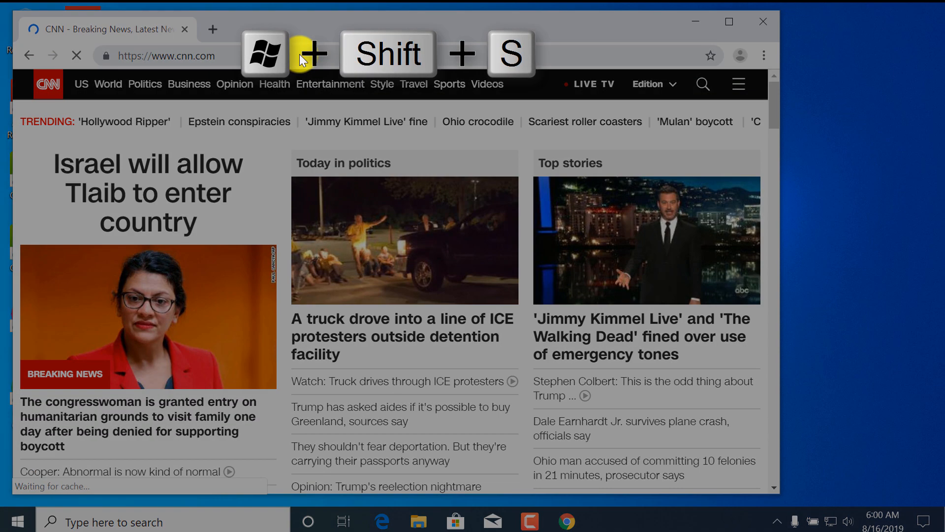
Step: Start a screen snip over the CNN page with Win+Shift+S
key("win+shift+s")
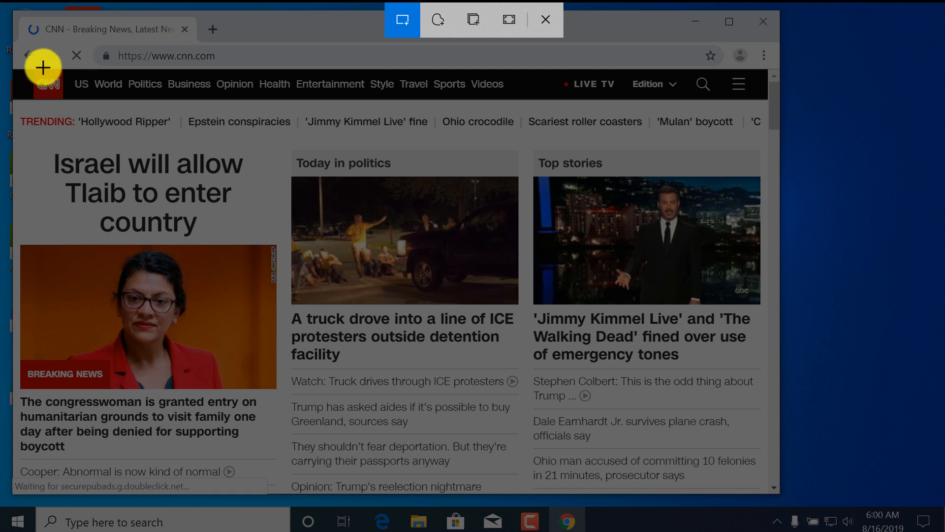
mouse_move(32, 64)
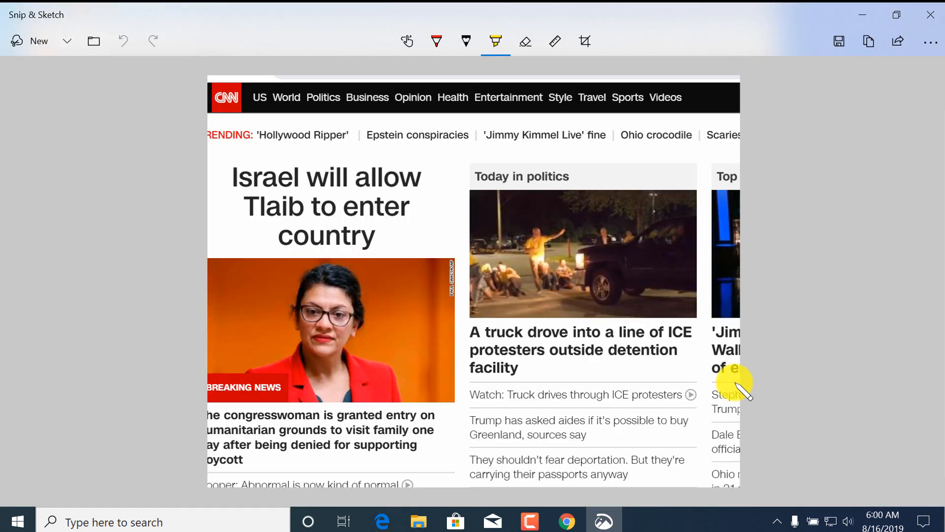
mouse_move(540, 193)
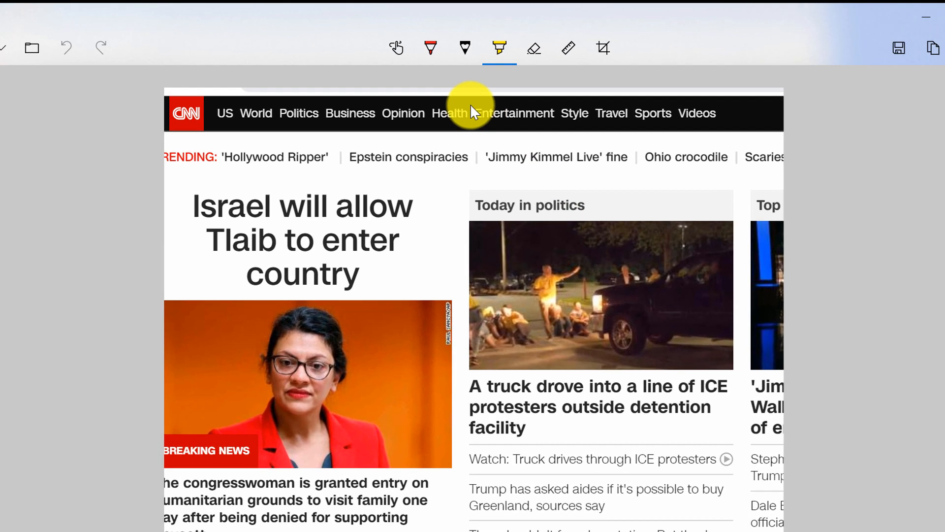
Step: Circle the Greenland headline with the yellow highlighter
left_click(499, 48)
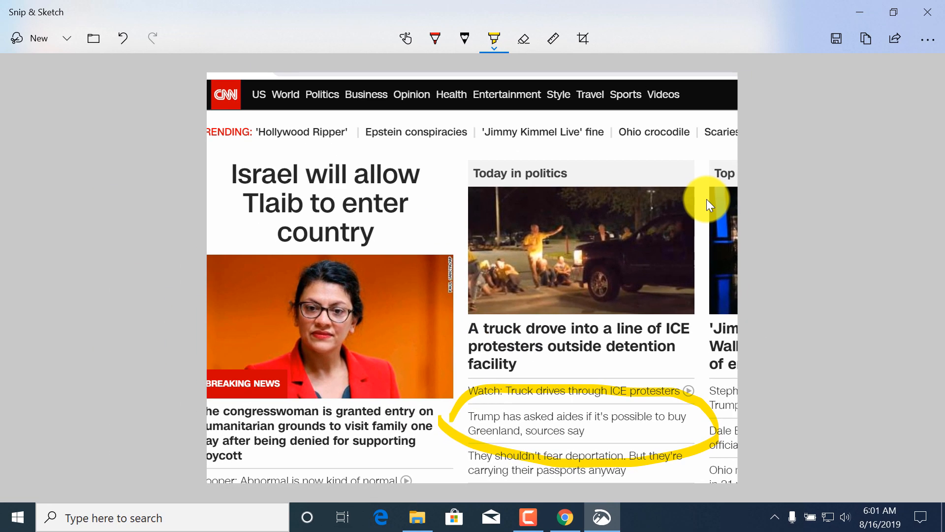
key("ctrl+c")
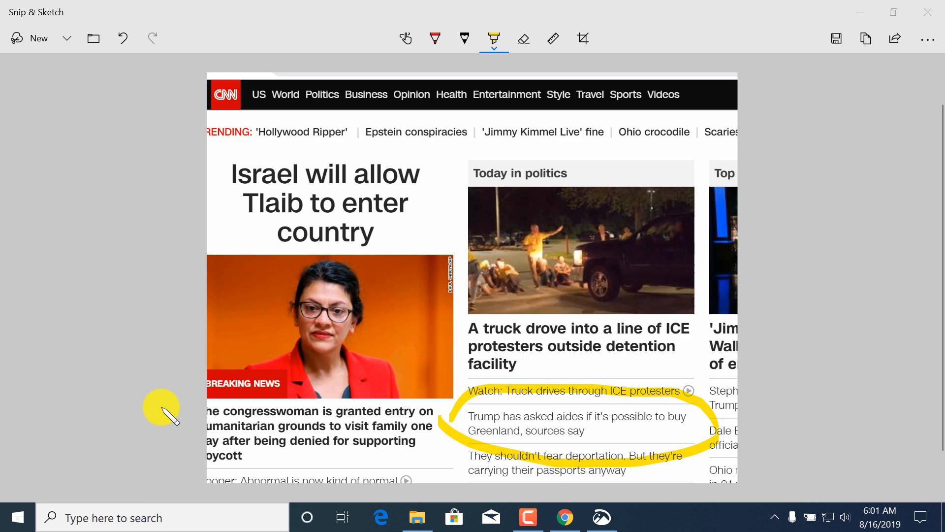
left_click(638, 517)
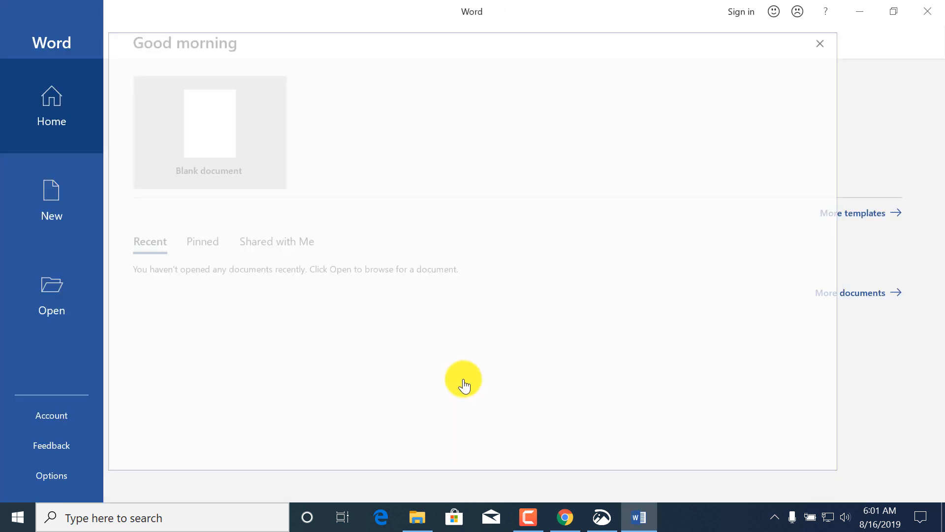
left_click(210, 123)
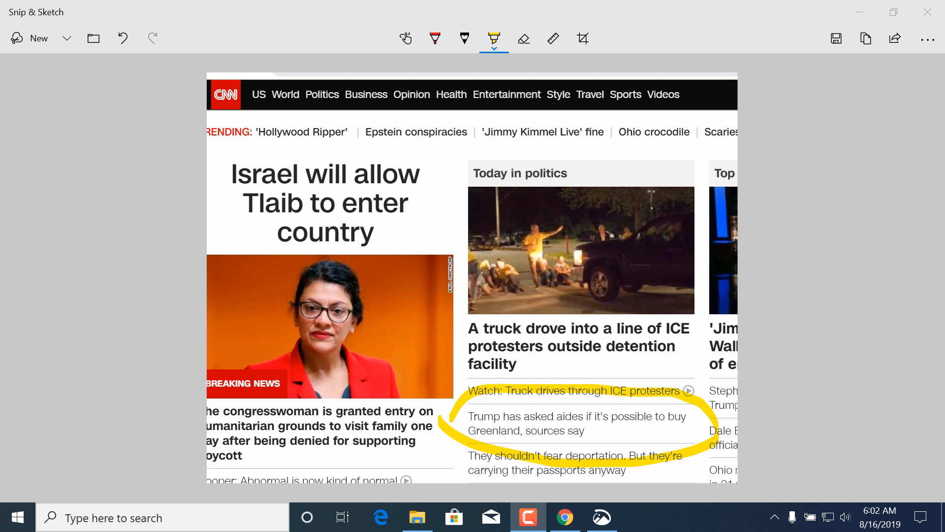
mouse_move(566, 51)
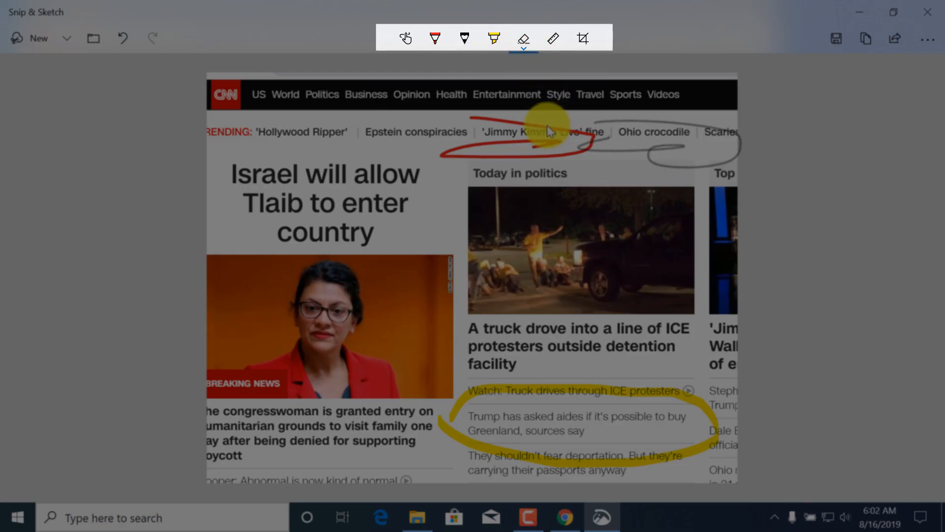
Step: Erase the red scribble over the trending bar, then swap the ruler for the protractor
left_click(523, 38)
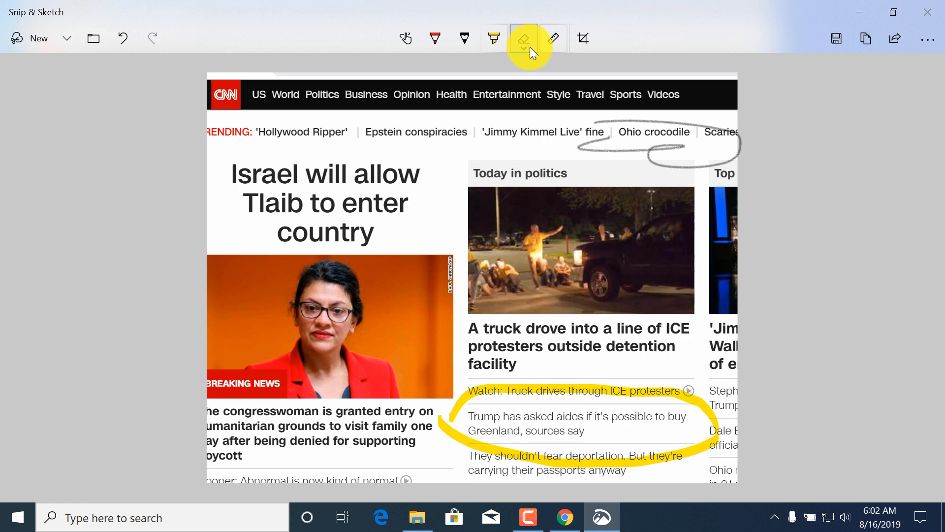
left_click(552, 38)
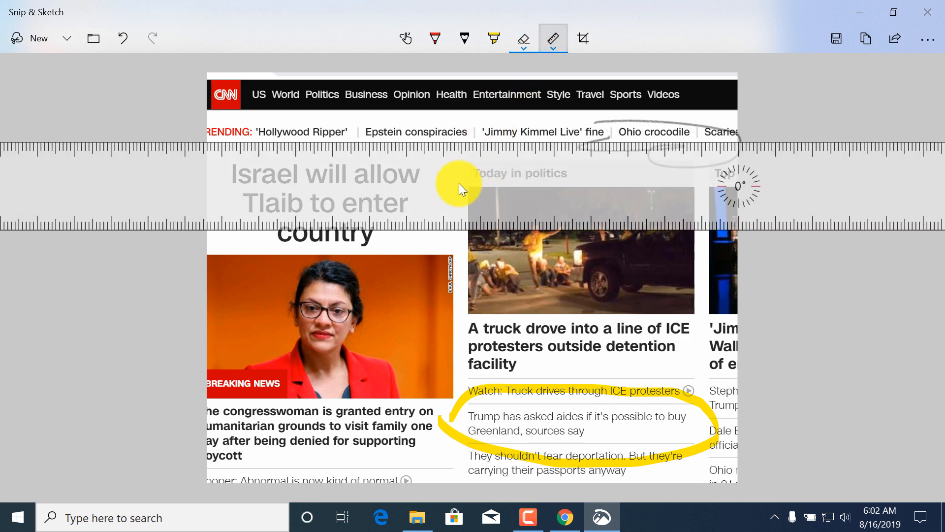
left_click(553, 38)
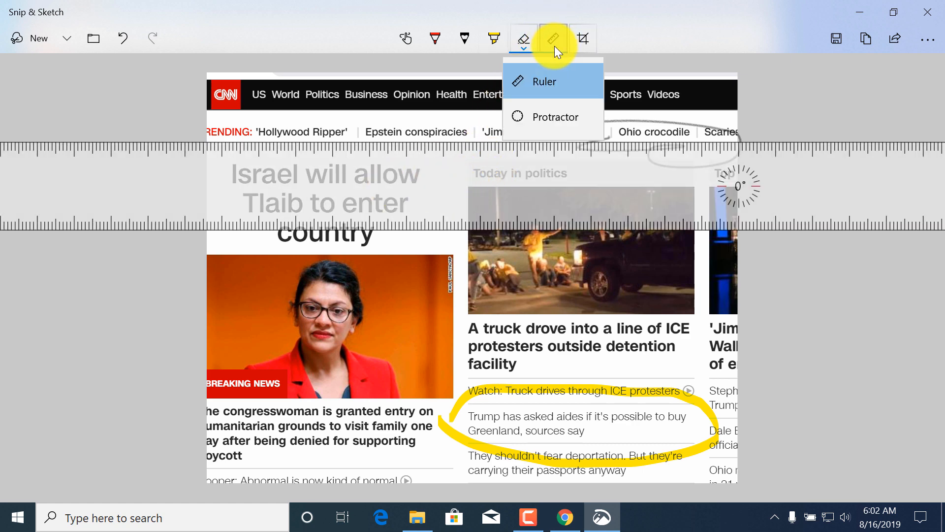
left_click(554, 117)
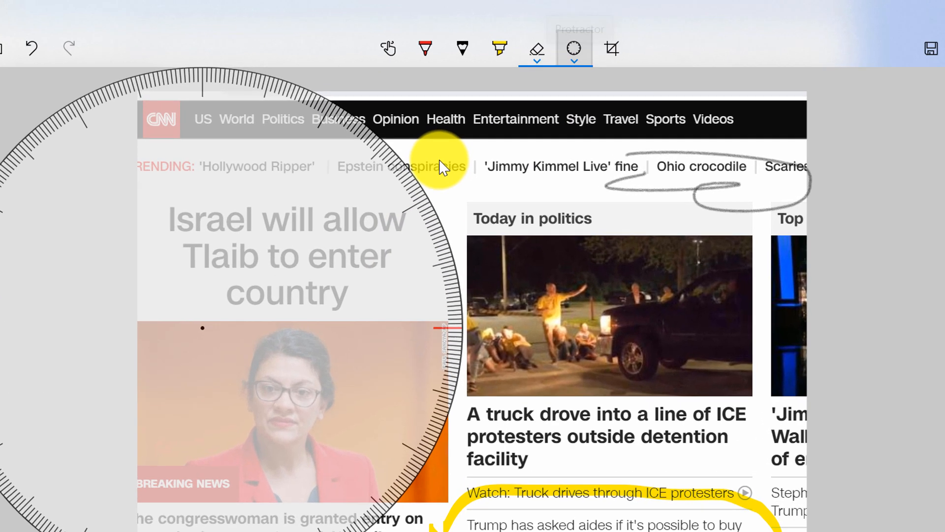
left_click(573, 48)
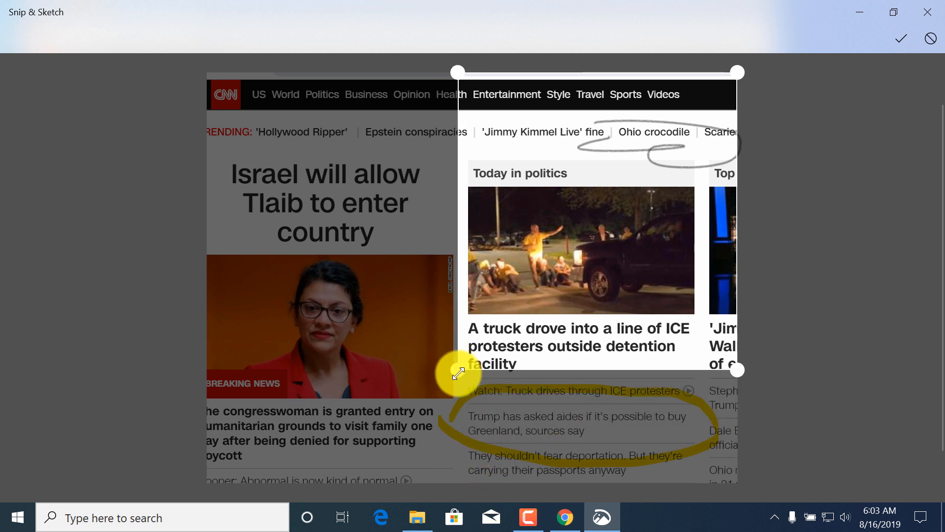
Step: Crop the snip to the top-right news section and save the annotated image
left_click_drag(459, 374, 694, 79)
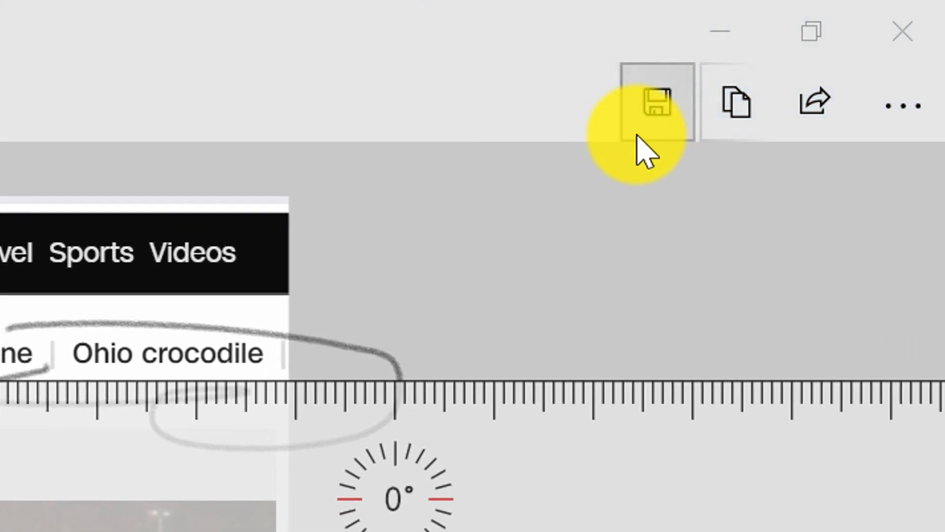
left_click(650, 101)
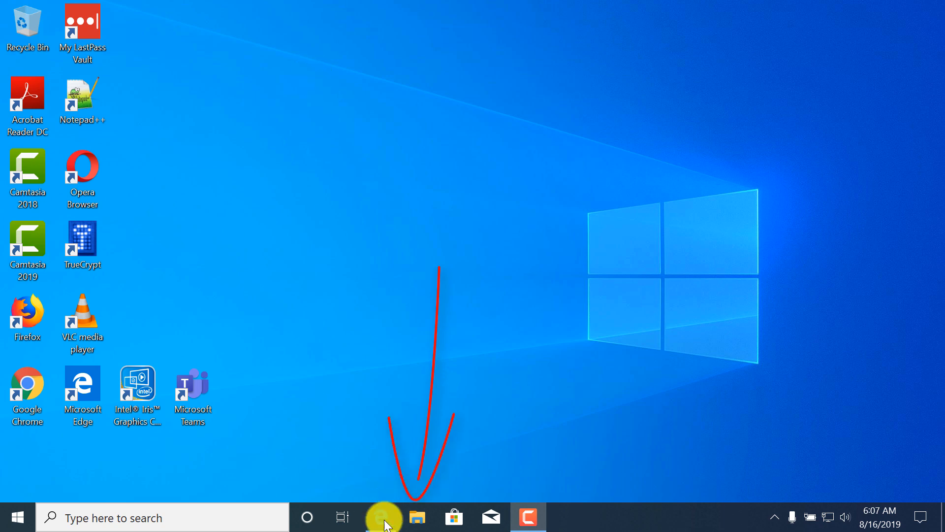
Step: Open File Explorer at Quick access and search the taskbar for 'setting'
left_click(416, 517)
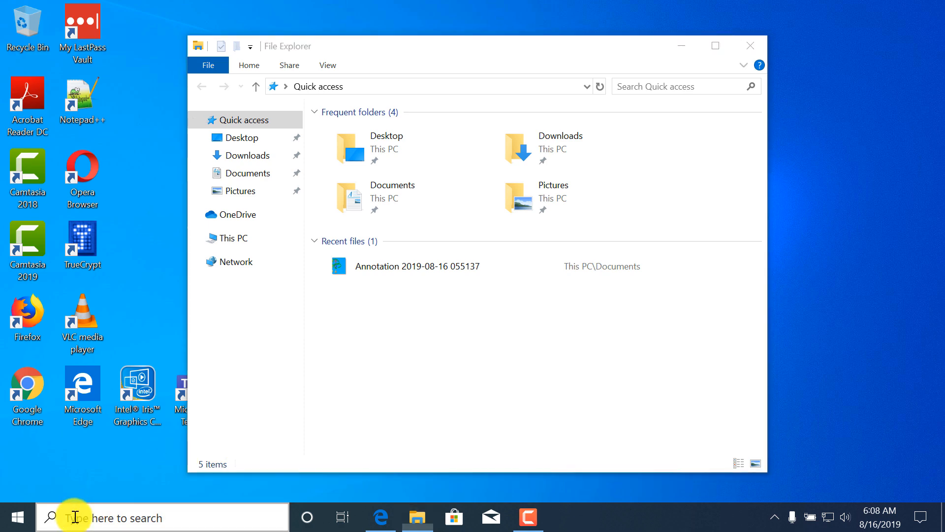
type("setting")
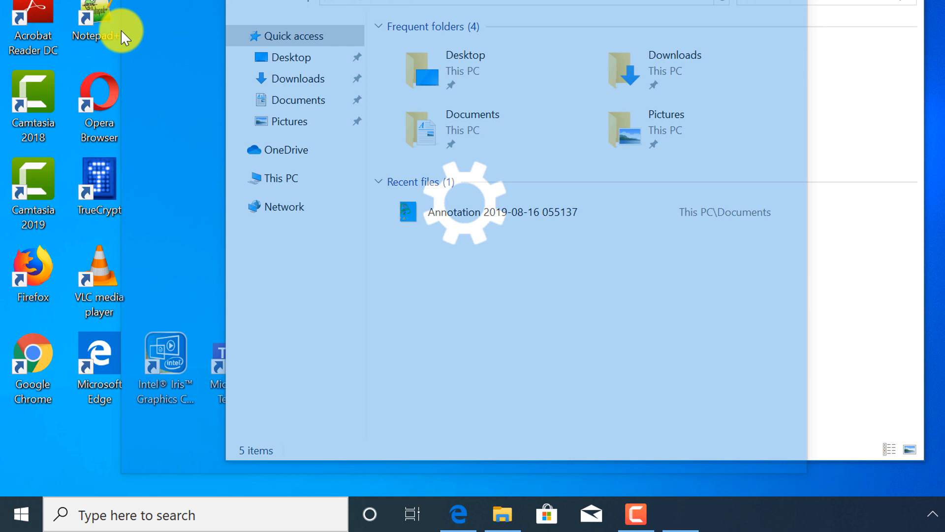
Step: In Settings > Personalization > Colors, set app mode to Dark, then close Settings
left_click(680, 514)
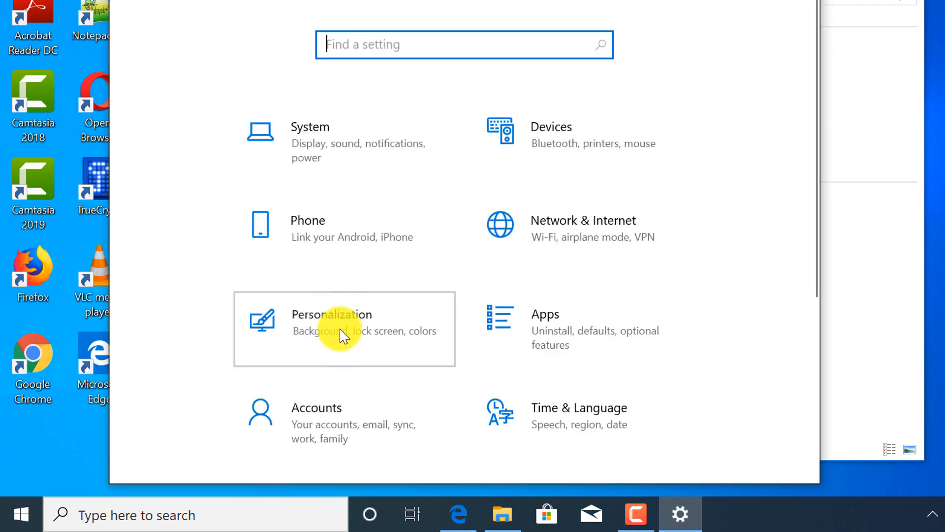
left_click(331, 328)
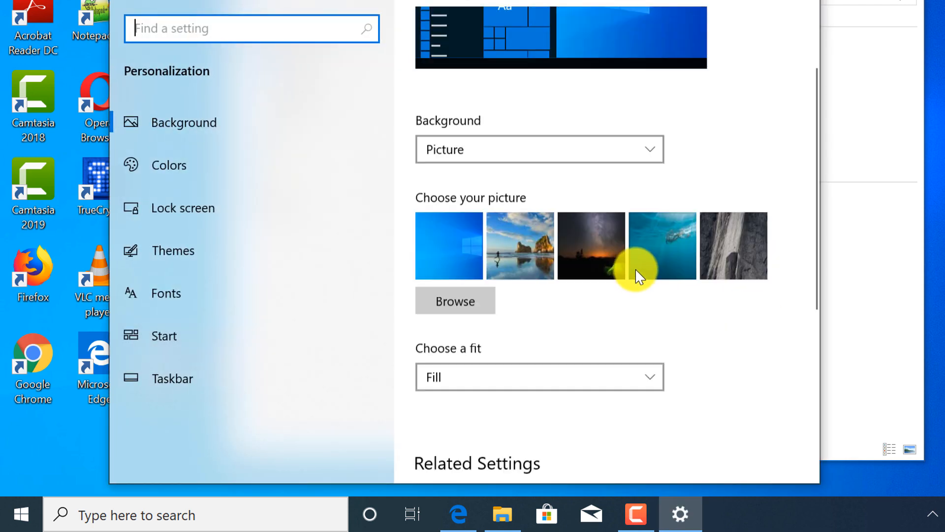
scroll("down", 3)
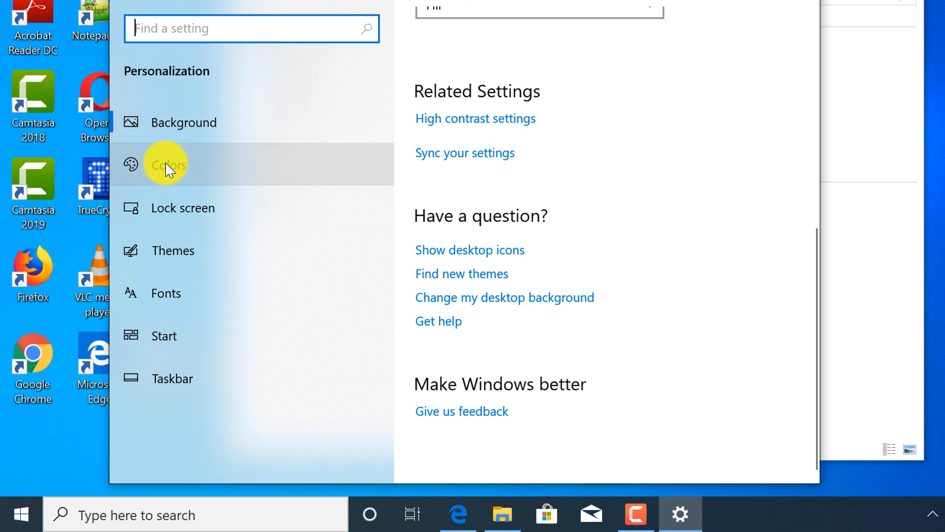
left_click(175, 164)
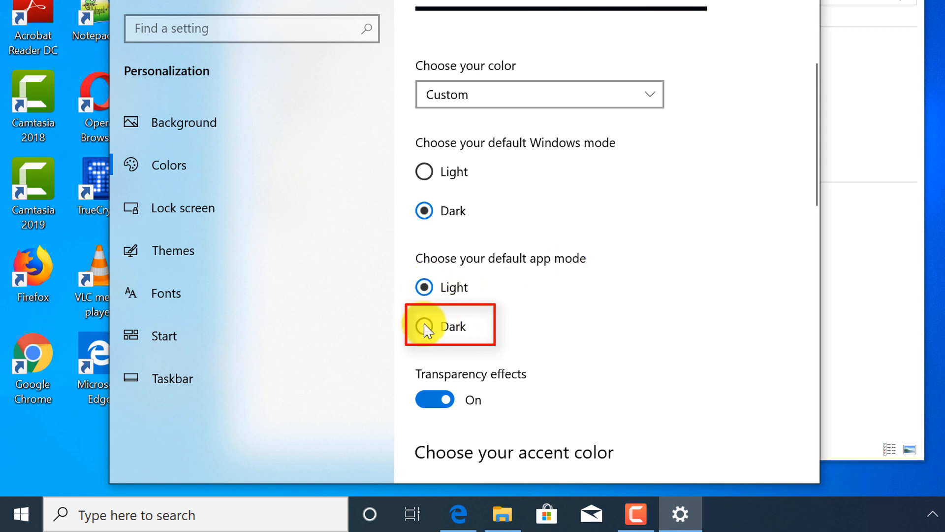
left_click(424, 326)
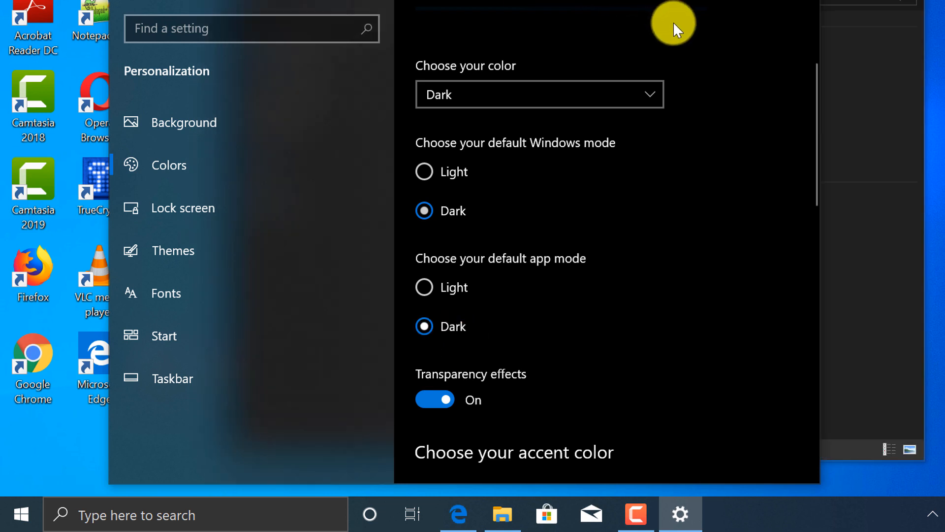
mouse_move(669, 52)
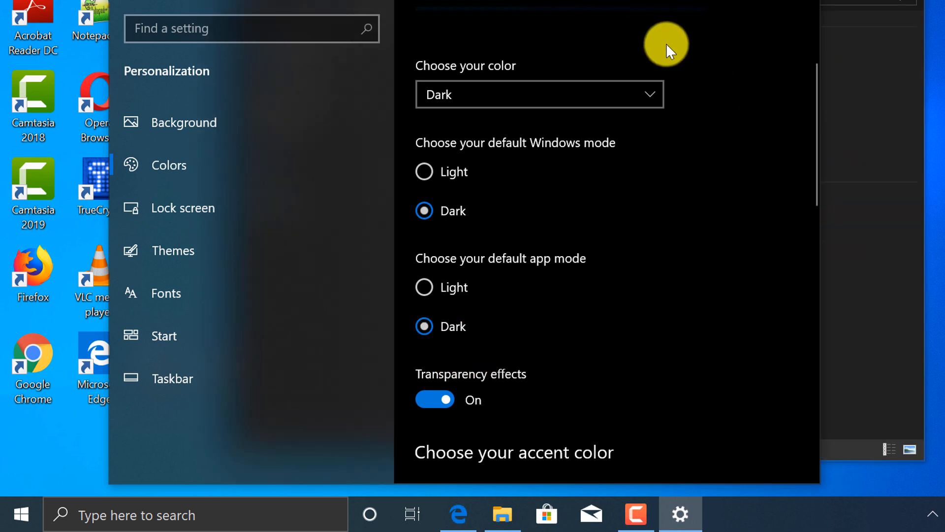
left_click(502, 514)
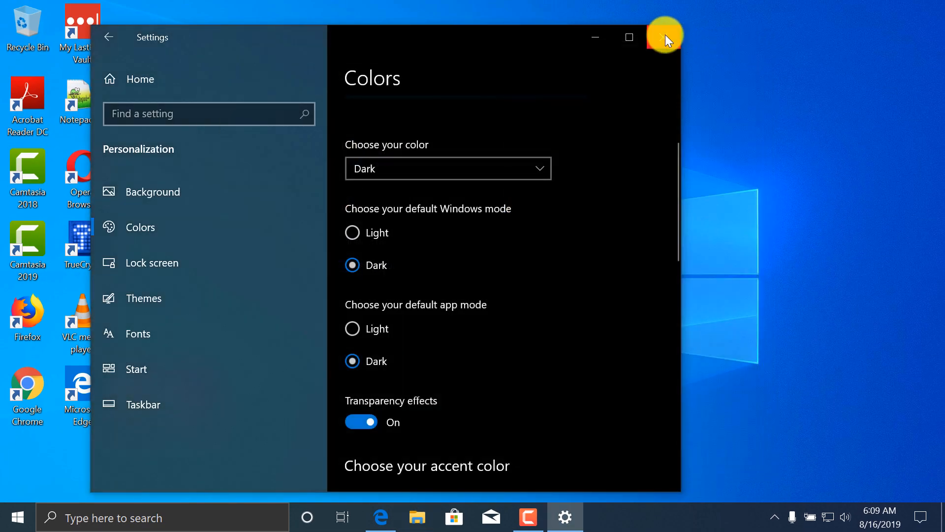
left_click(665, 38)
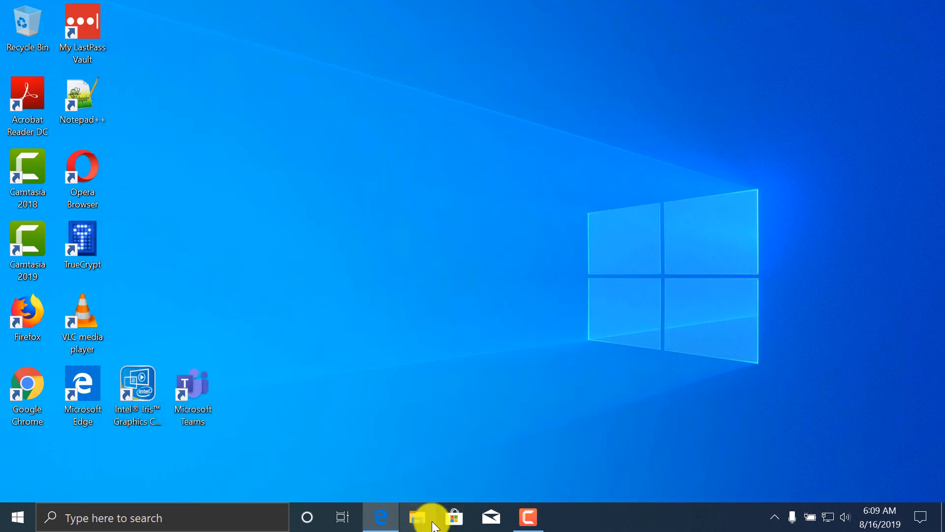
Step: Reopen File Explorer to view Quick access in the dark theme
left_click(416, 518)
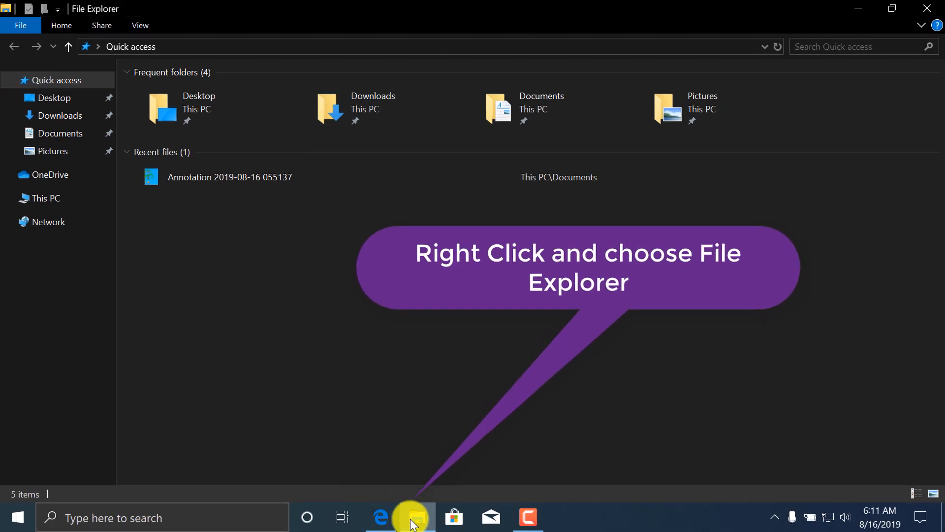
mouse_move(435, 43)
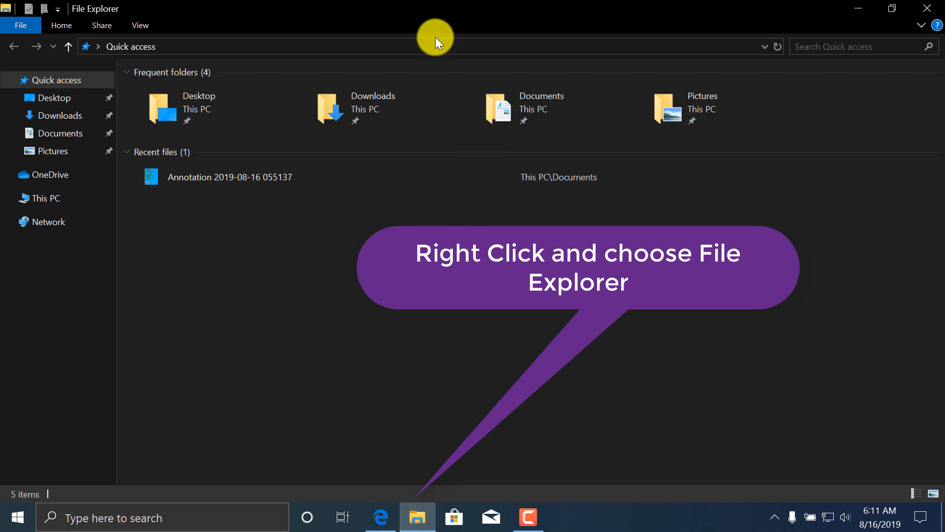
mouse_move(362, 11)
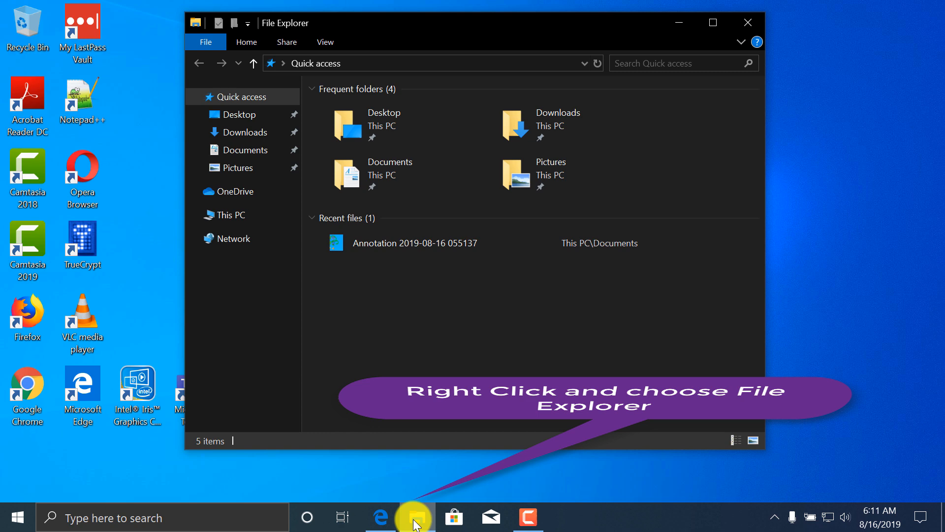
Step: Open a second File Explorer window, move it right, and show Documents in it
right_click(414, 517)
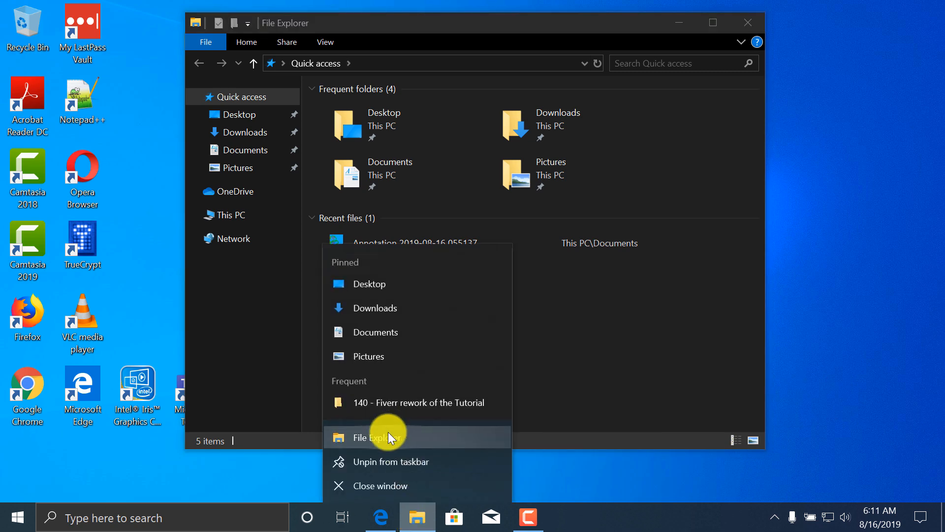
left_click(377, 437)
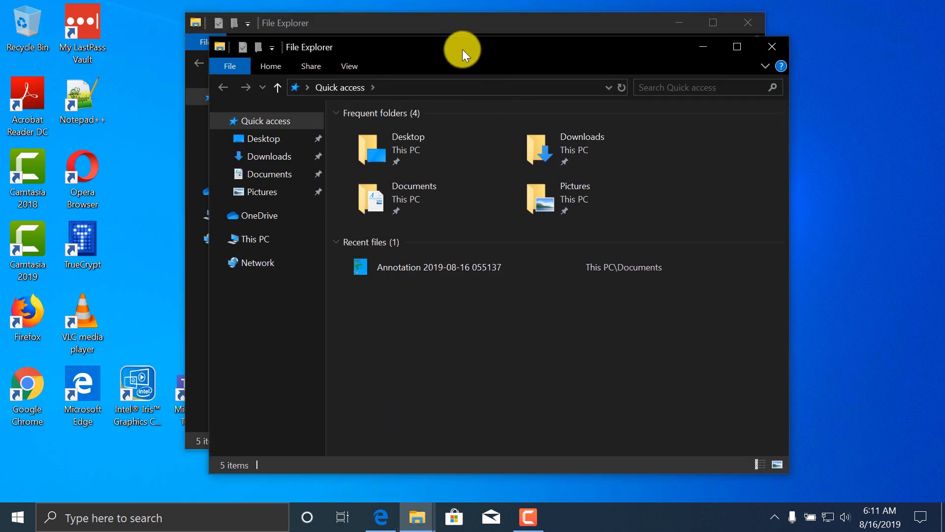
left_click_drag(461, 54, 594, 97)
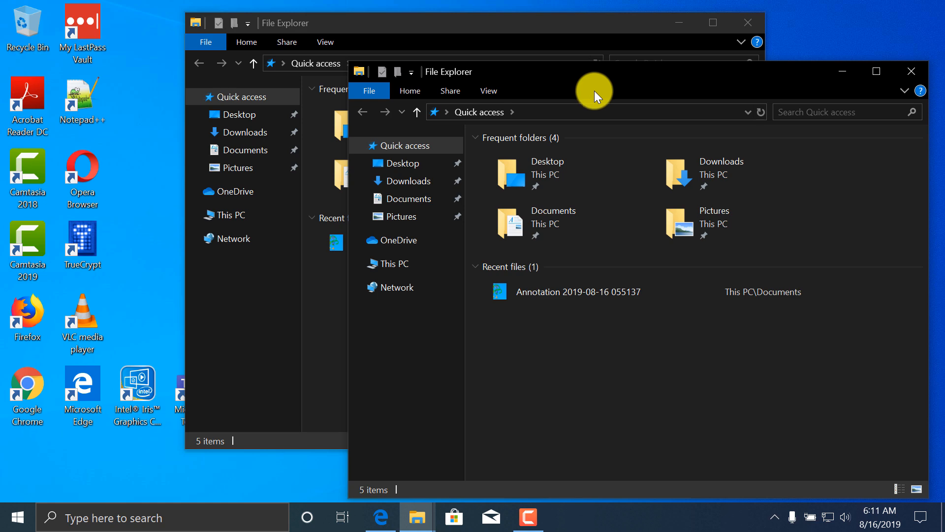
left_click_drag(594, 91, 814, 169)
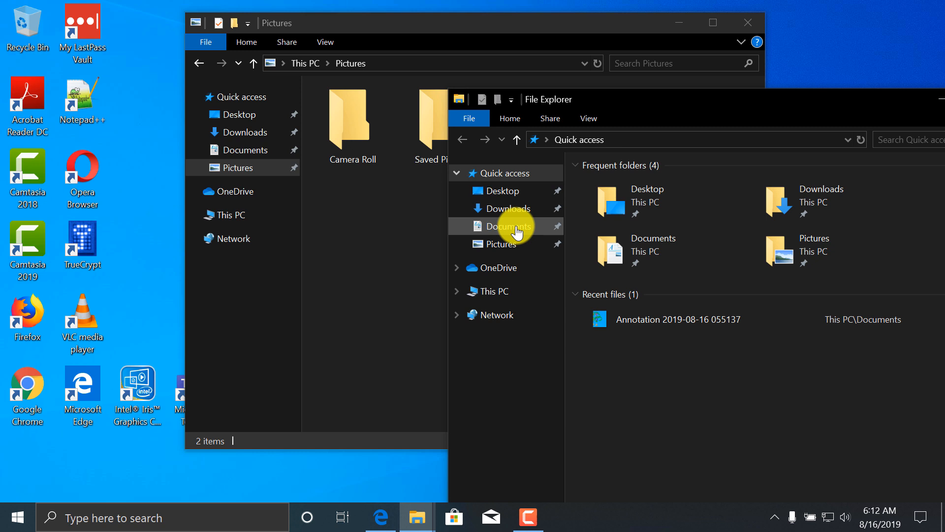
left_click(507, 226)
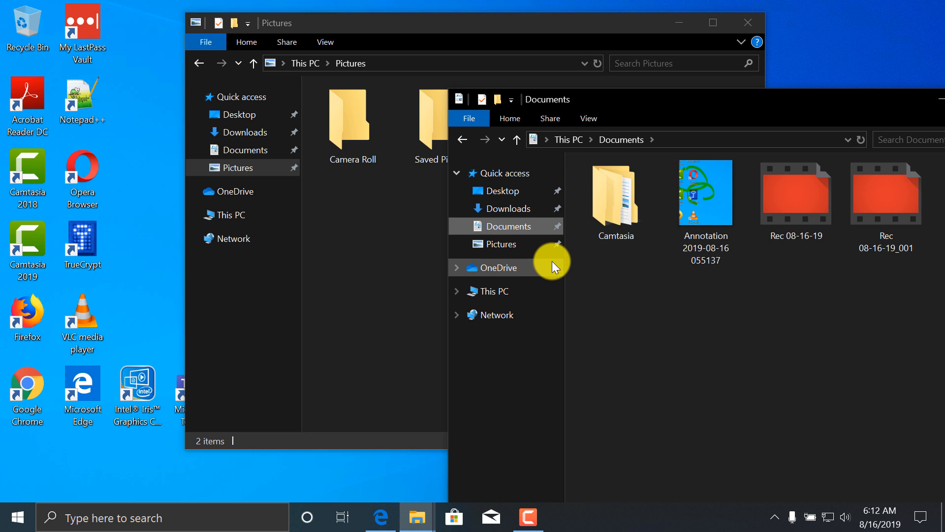
Step: Snap the two windows side by side, with Documents left and Downloads right
key("Win+Right")
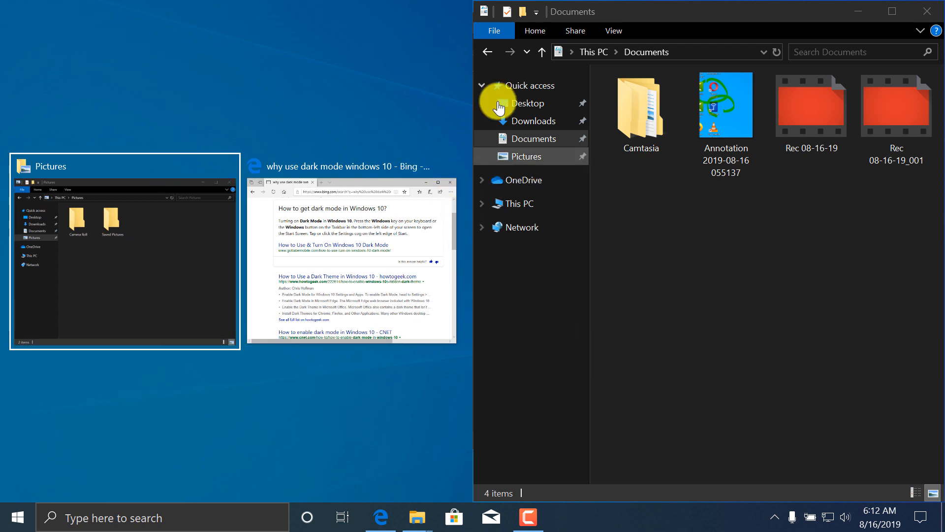
mouse_move(834, 32)
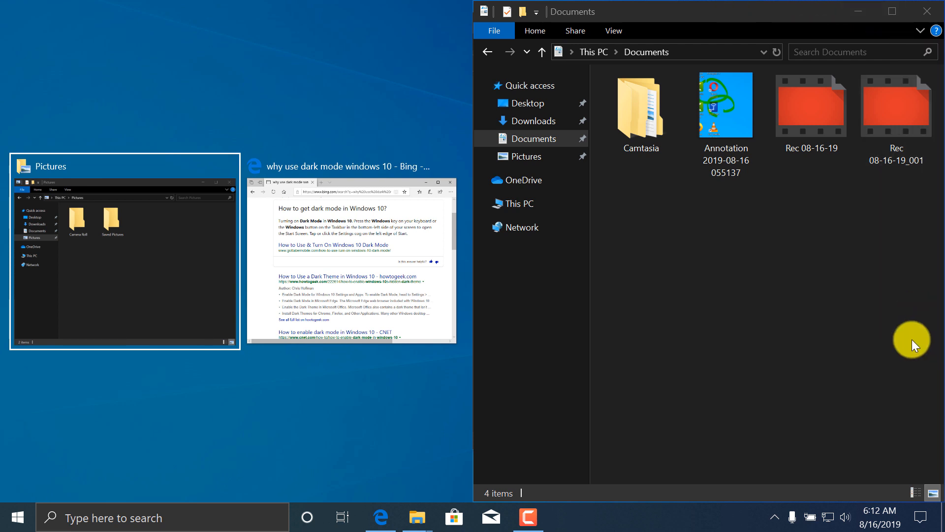
mouse_move(795, 336)
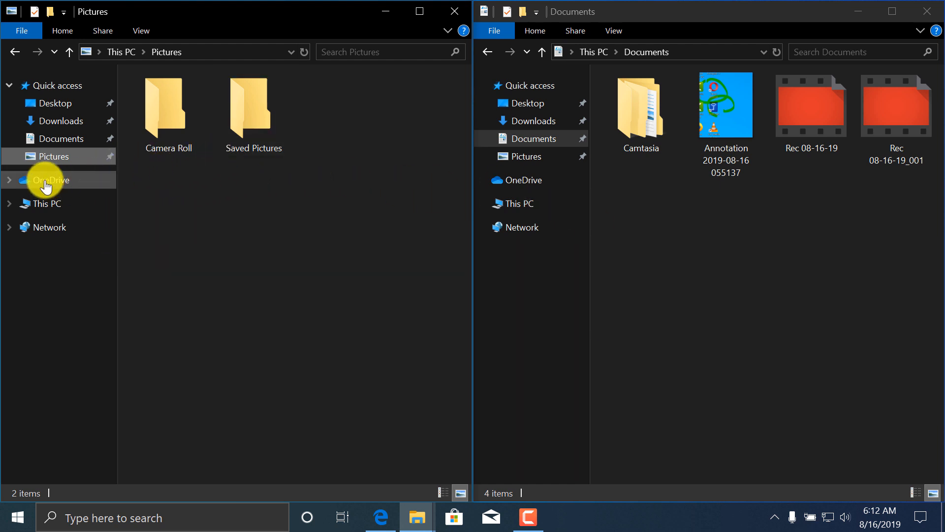
left_click(58, 140)
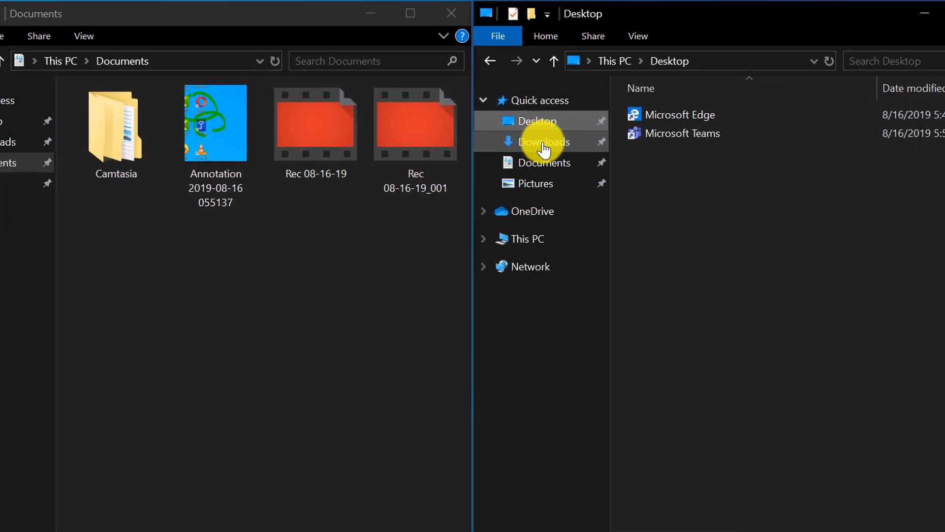
left_click(543, 141)
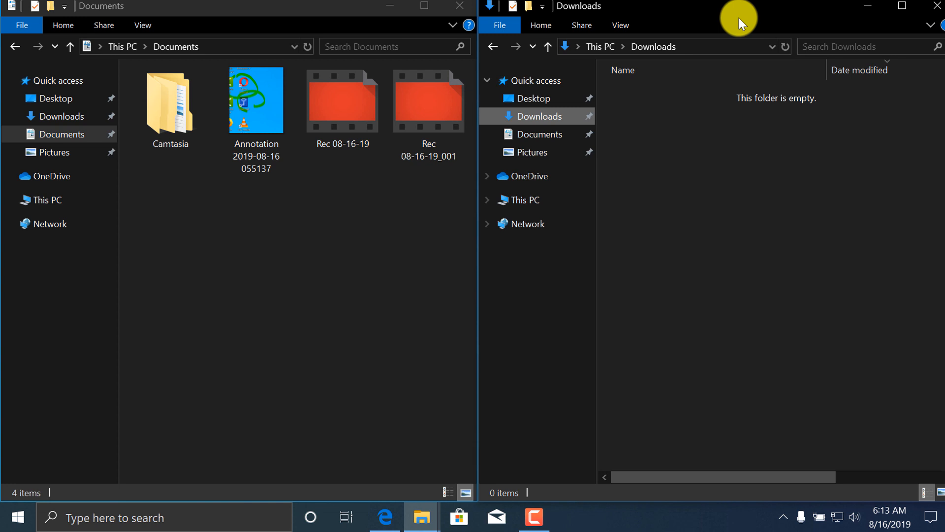
mouse_move(671, 35)
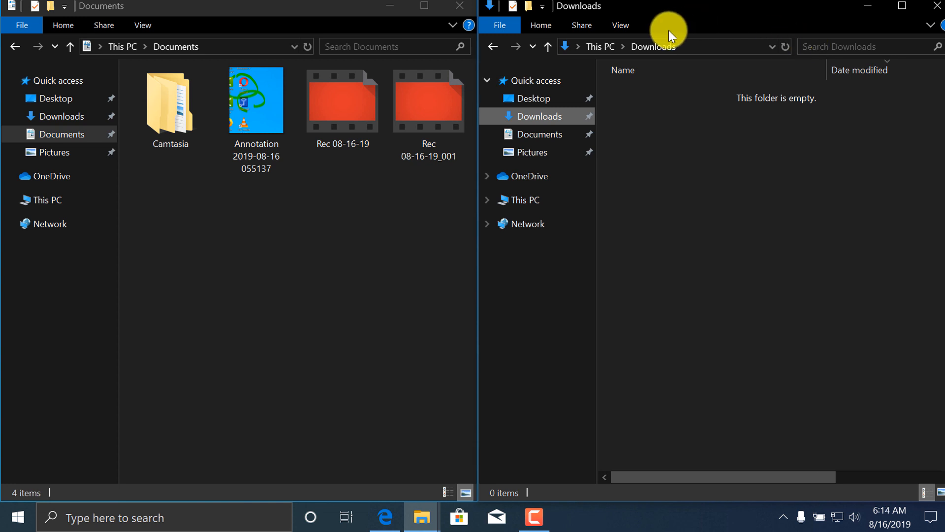
Step: Snap the Edge search results window into the lower-right quarter beneath Downloads with Win+Up
key("Win+Up")
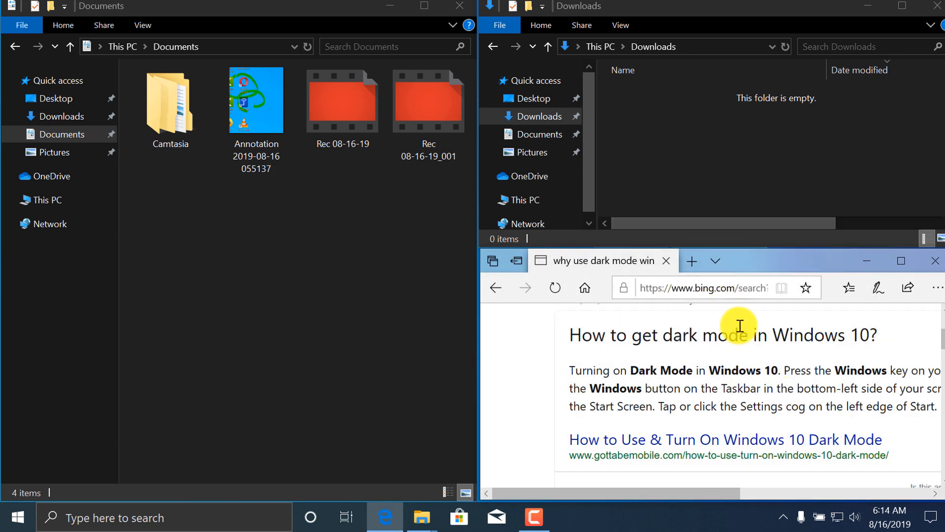
mouse_move(773, 331)
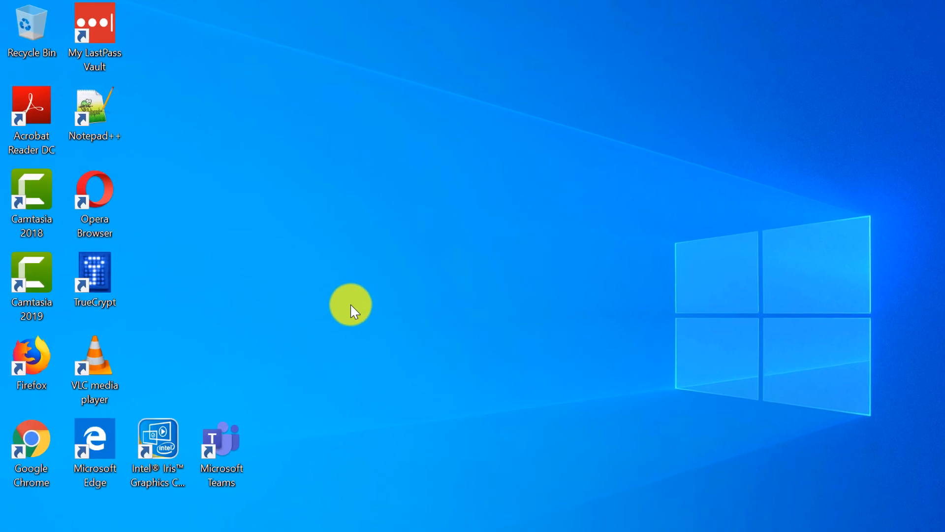
key("Win+Tab")
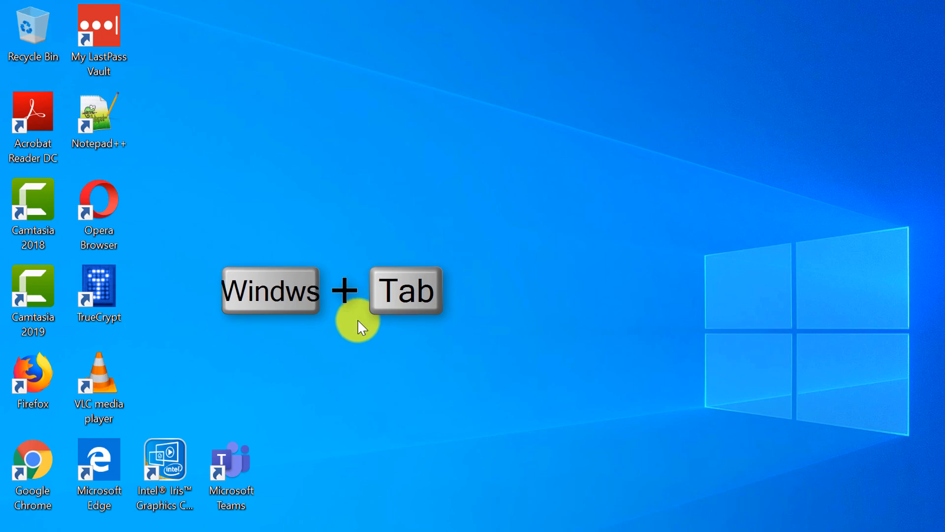
key("Win+Tab")
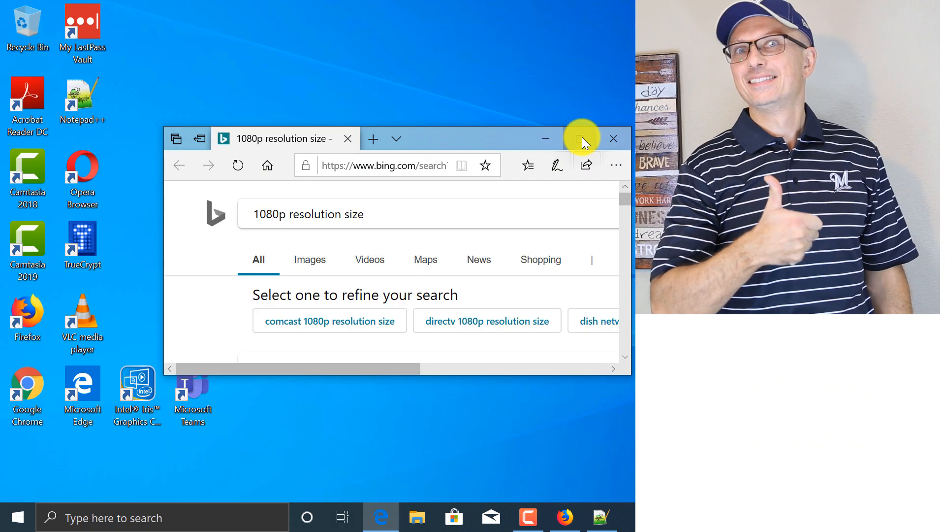
left_click(581, 138)
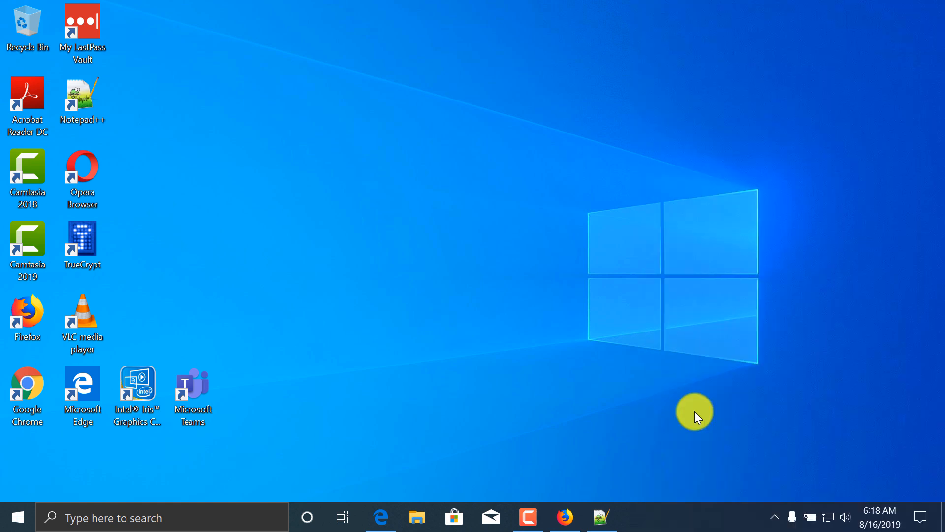
left_click(342, 517)
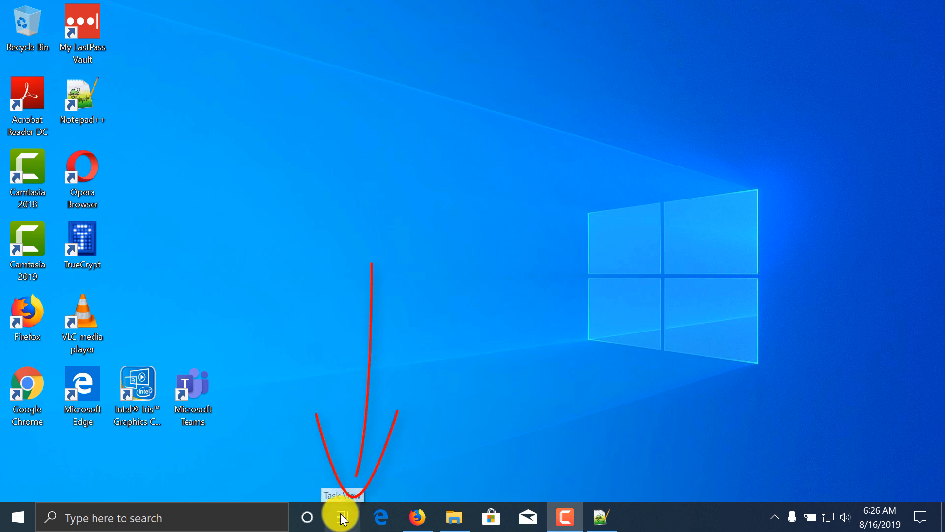
Step: Create Desktop 2 in Task View and switch to it
left_click(341, 518)
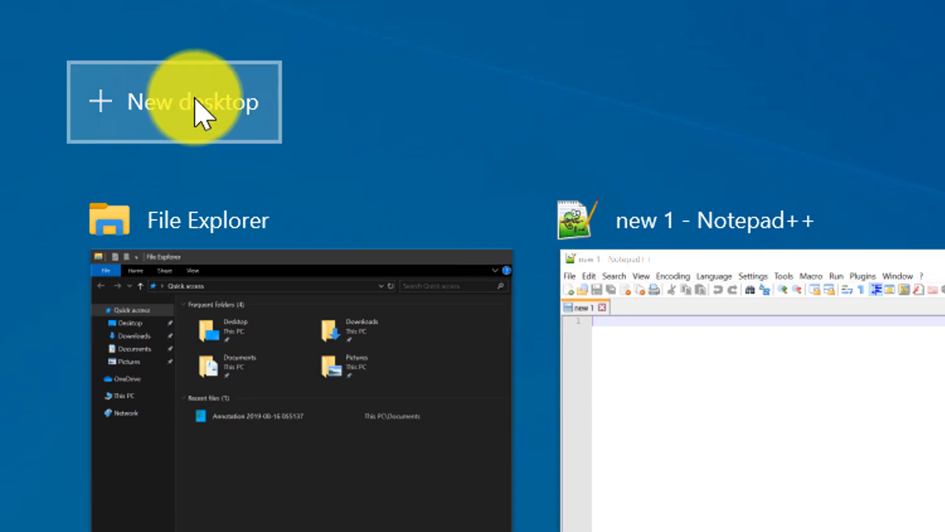
left_click(175, 101)
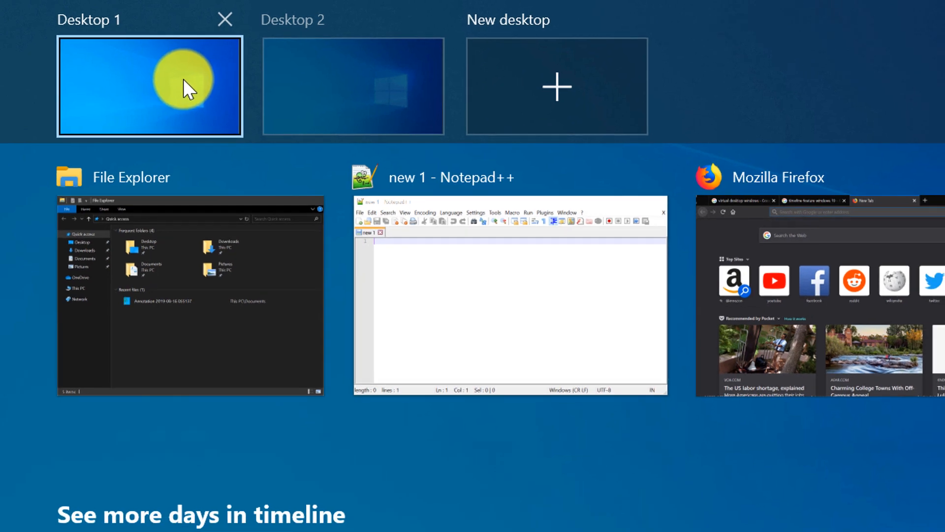
left_click(353, 85)
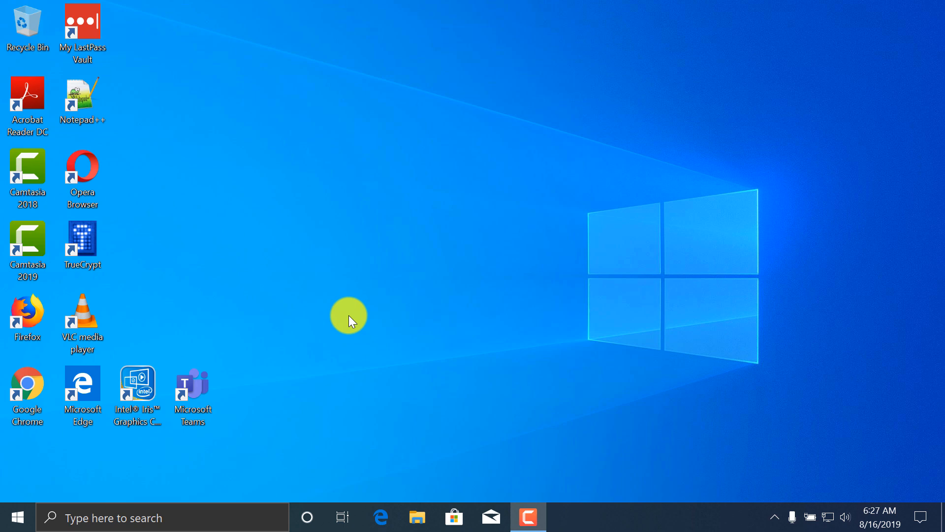
mouse_move(382, 518)
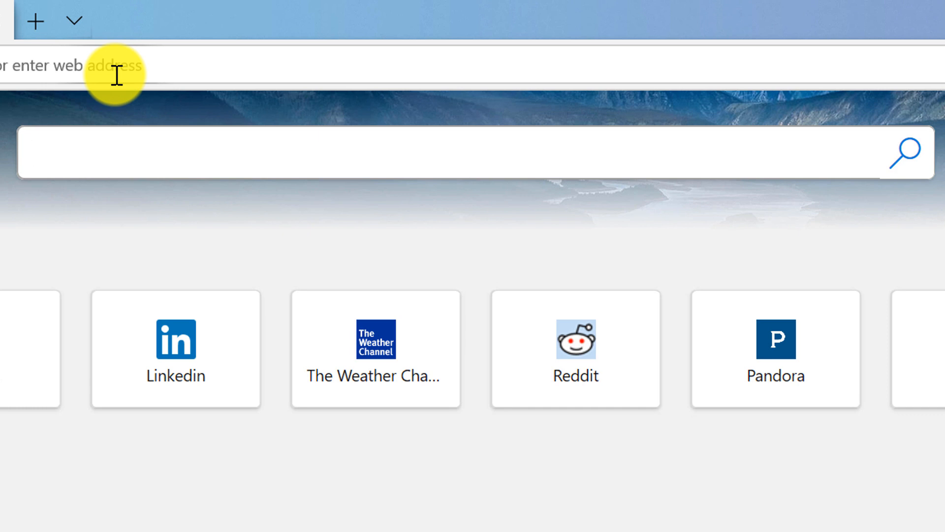
Step: Type 'new windows 10 featuer' and pick the 'new windows 10 features' suggestion
type("new windows 10 featuer")
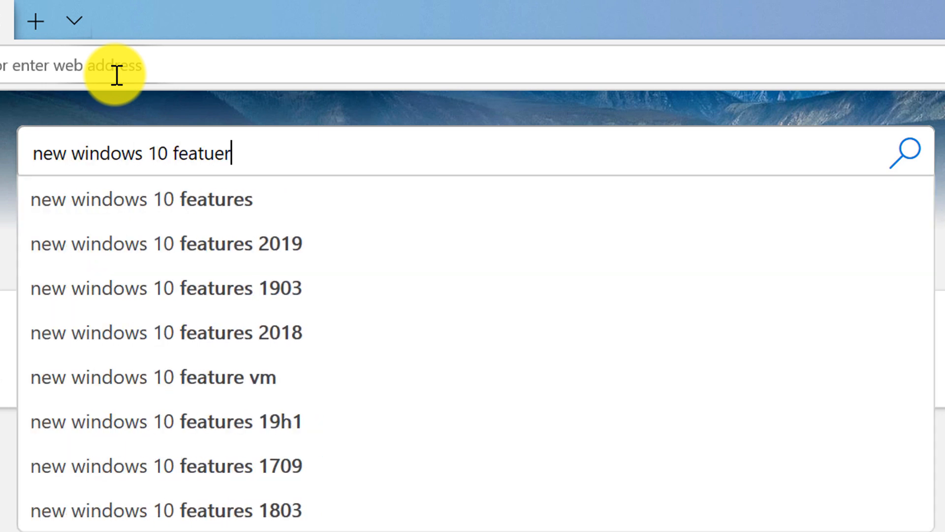
left_click(140, 199)
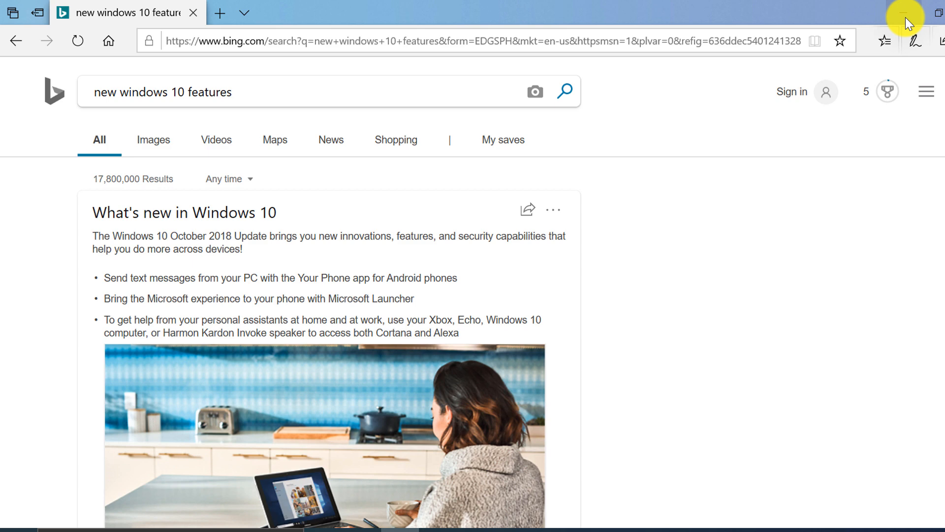
mouse_move(902, 24)
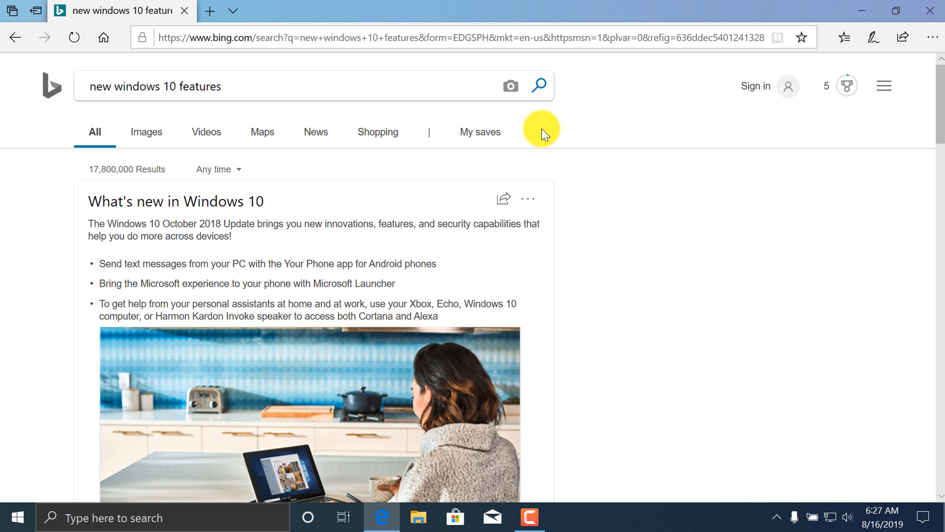
mouse_move(535, 225)
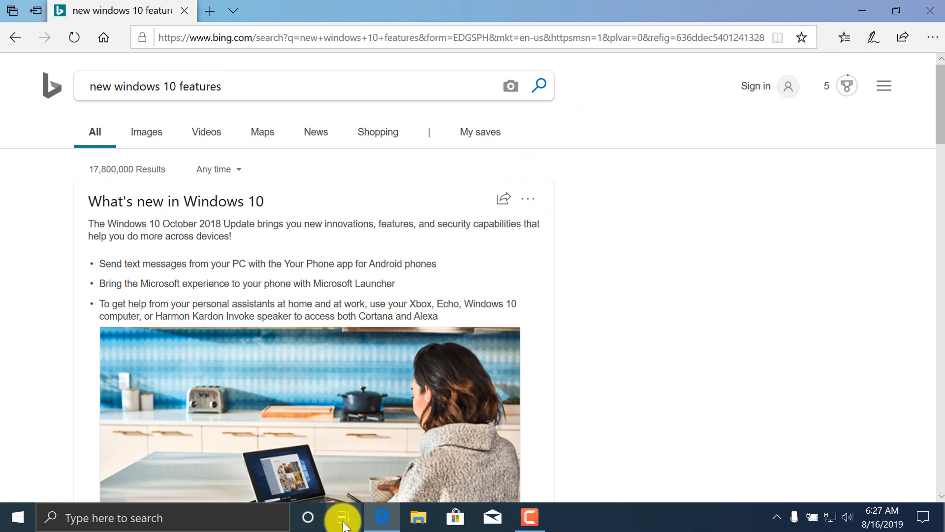
Step: Return to Desktop 1, then add a third virtual desktop from Task View
left_click(344, 517)
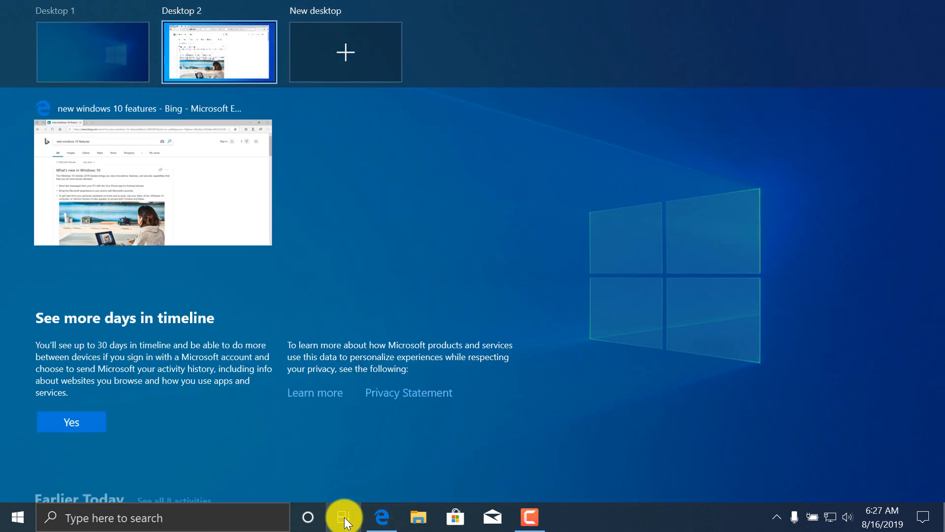
left_click(343, 517)
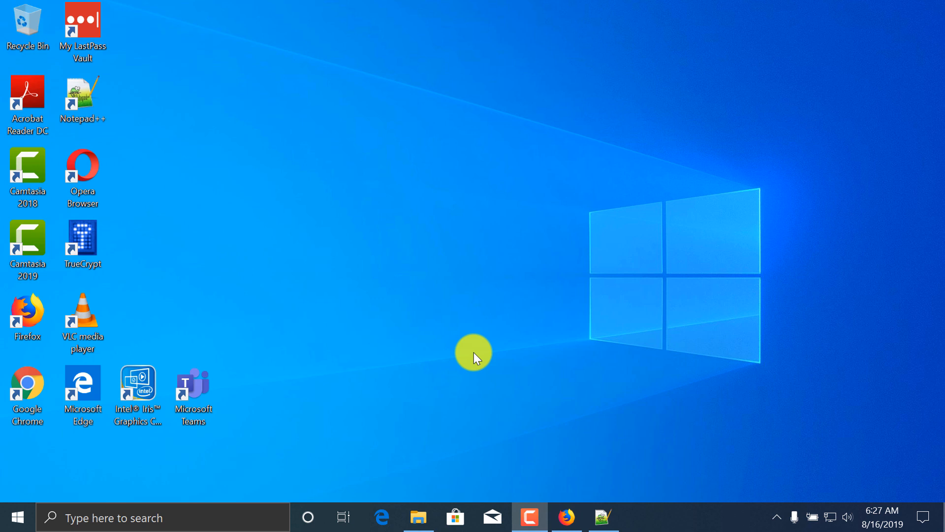
mouse_move(447, 419)
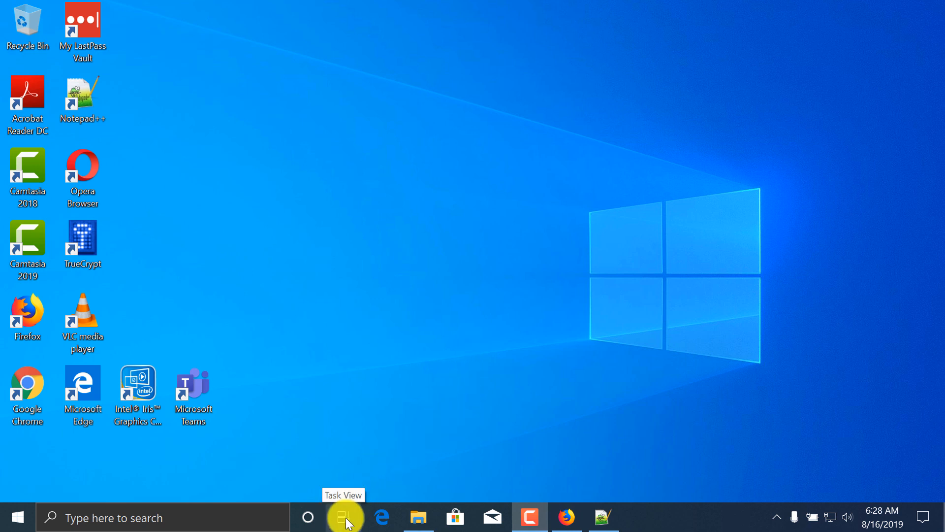
left_click(344, 518)
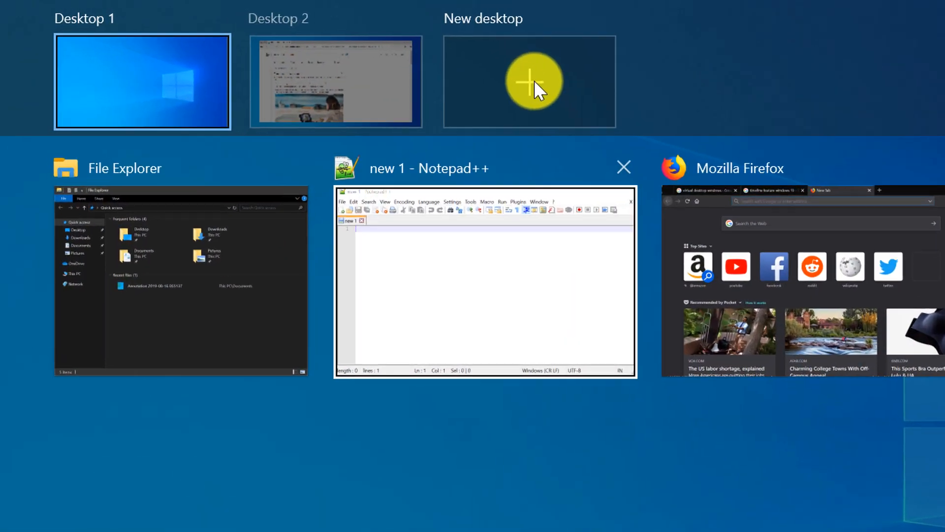
left_click(529, 81)
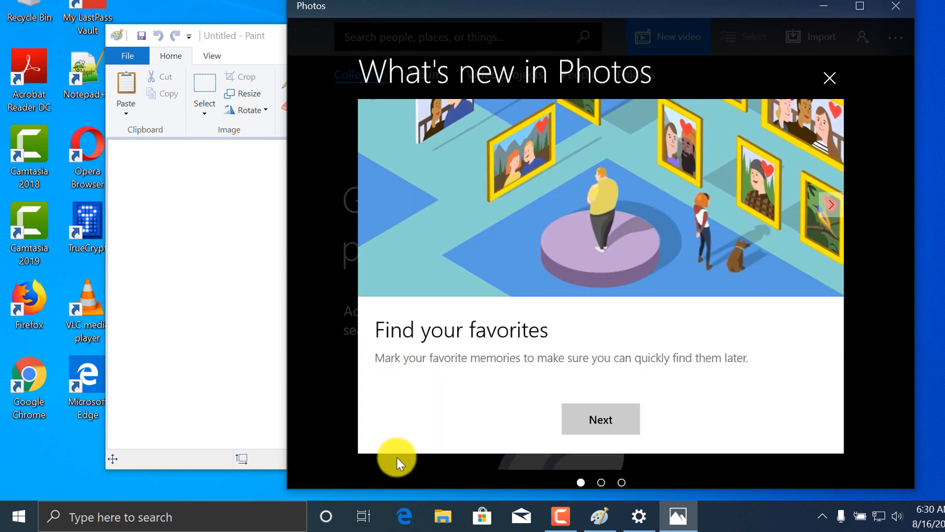
mouse_move(362, 516)
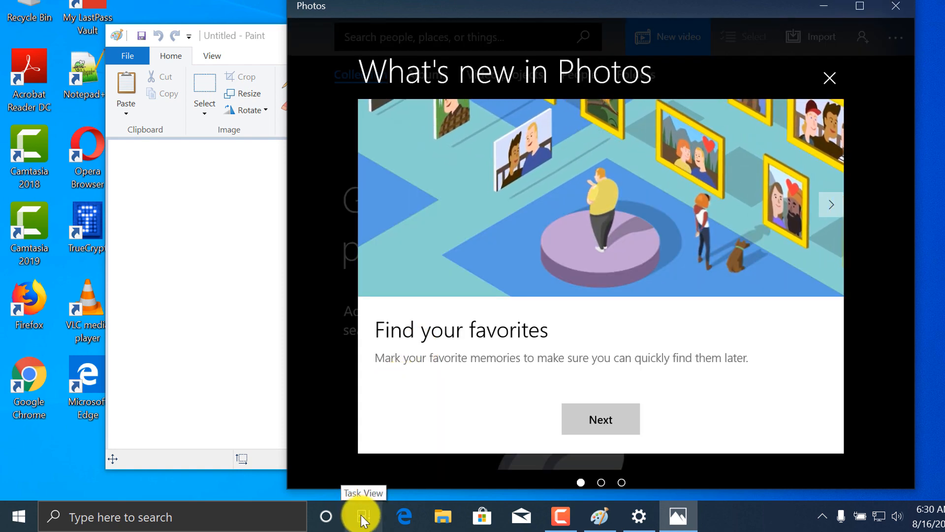
Step: Visit Desktops 1 and 2, then close Desktop 3 to merge its windows into Desktop 2
left_click(362, 517)
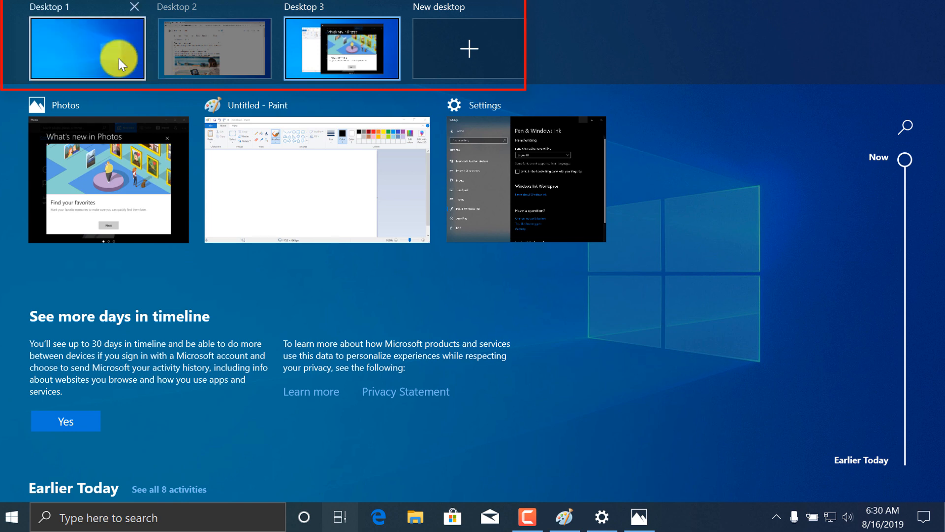
left_click(214, 49)
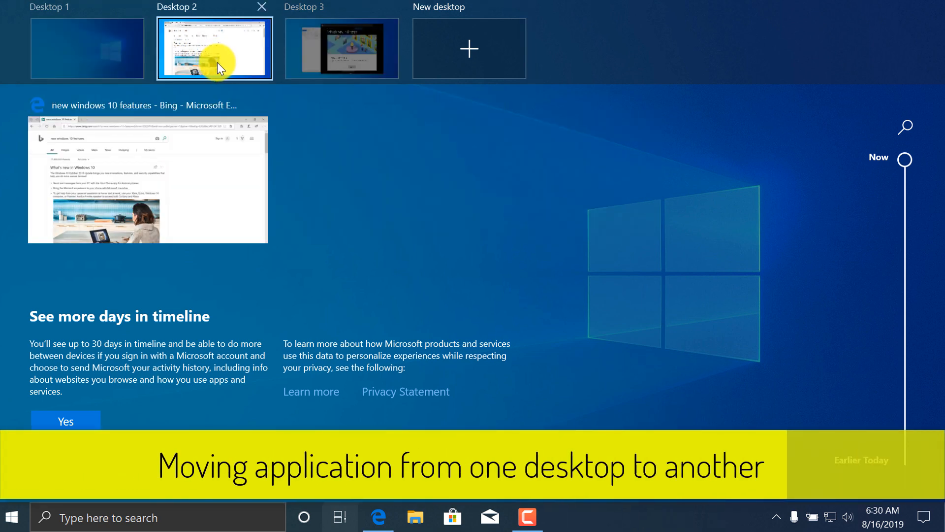
left_click(213, 48)
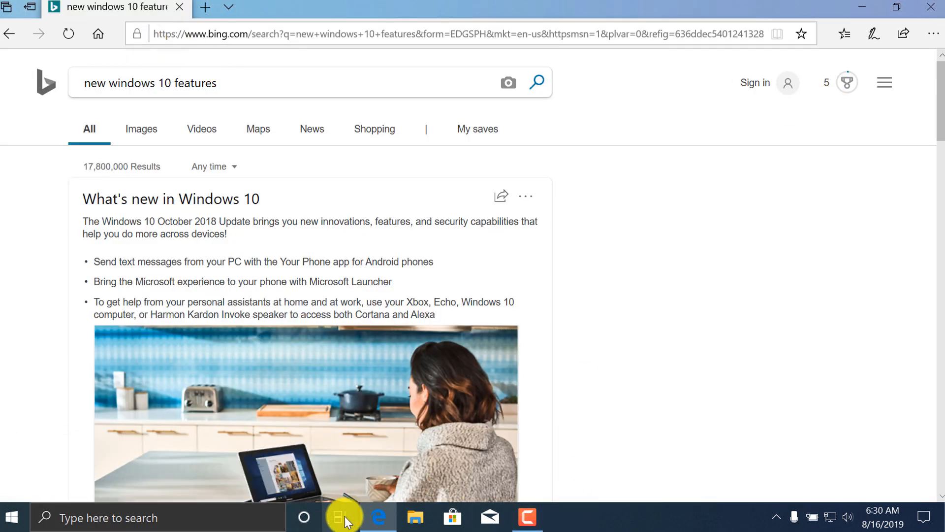
left_click(339, 518)
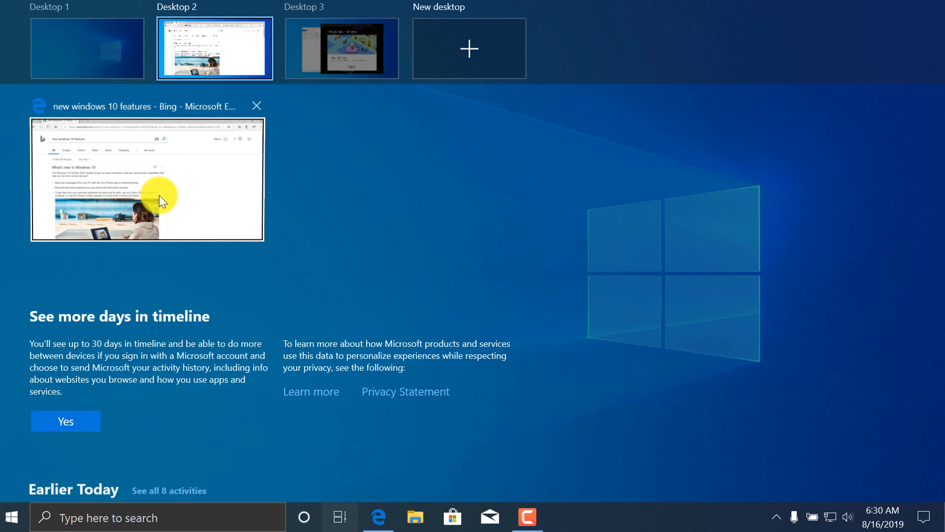
right_click(147, 180)
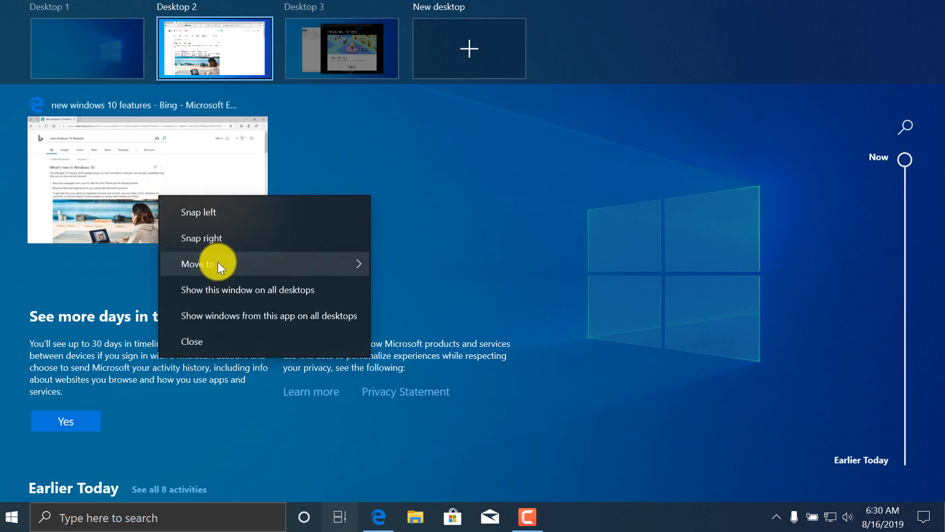
mouse_move(204, 264)
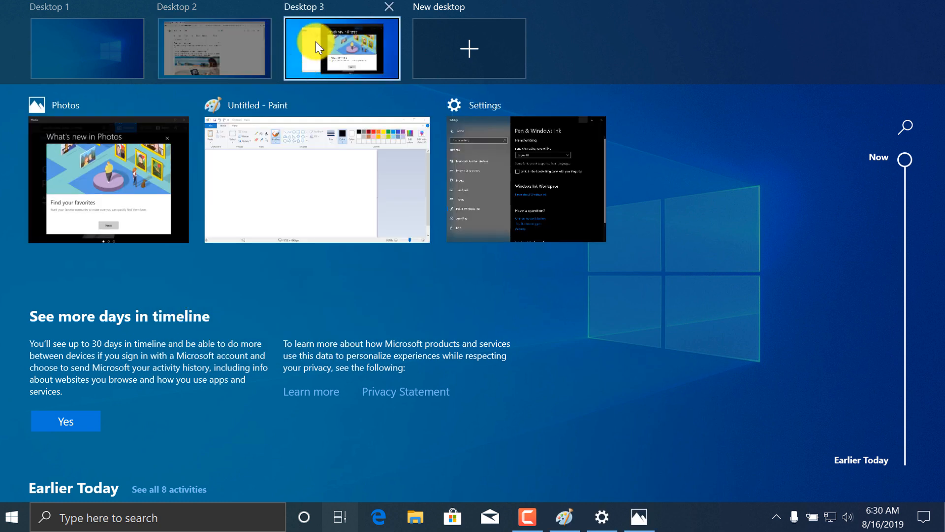
mouse_move(389, 8)
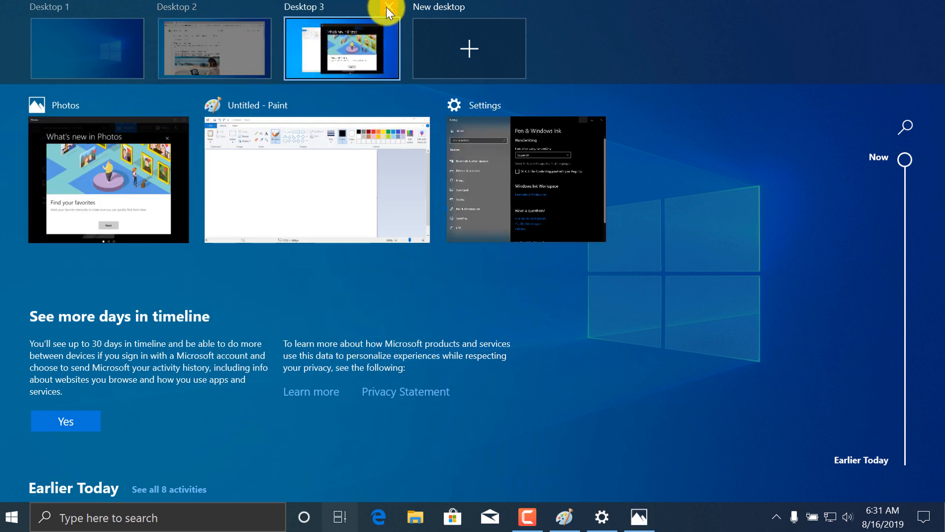
left_click(389, 12)
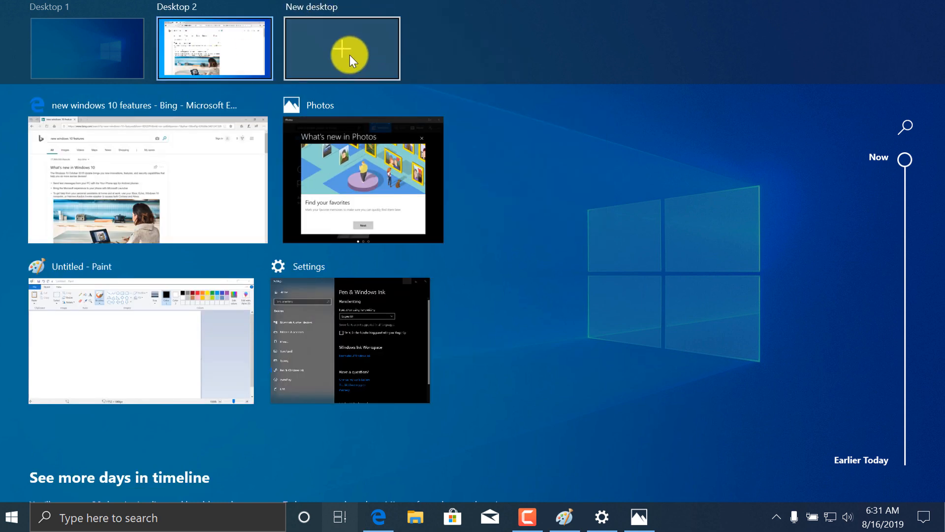
left_click(342, 49)
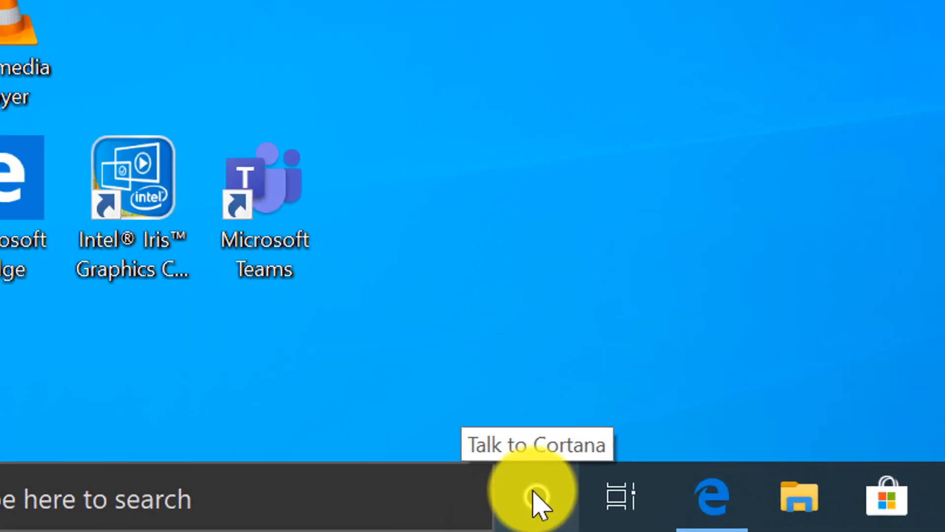
Step: Dictate to Cortana from the taskbar, dismiss it, then start Cortana listening again
left_click(533, 499)
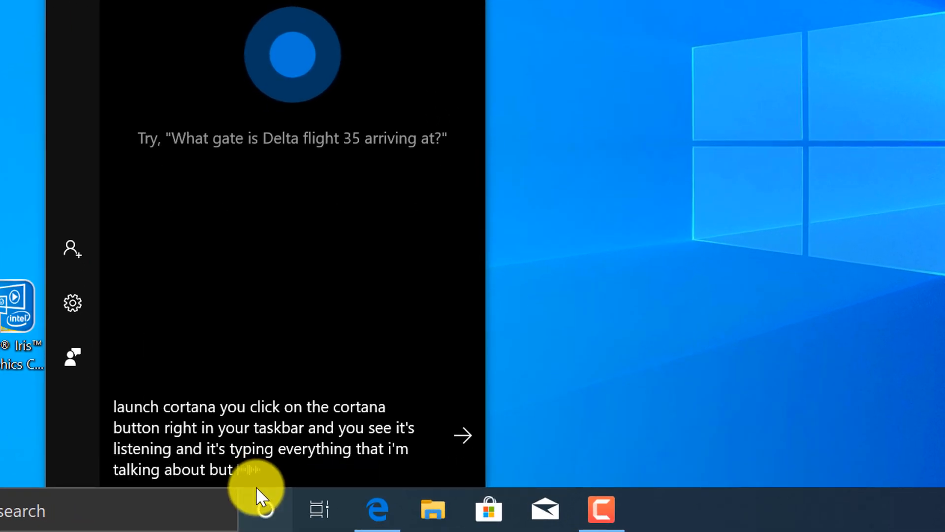
left_click(264, 510)
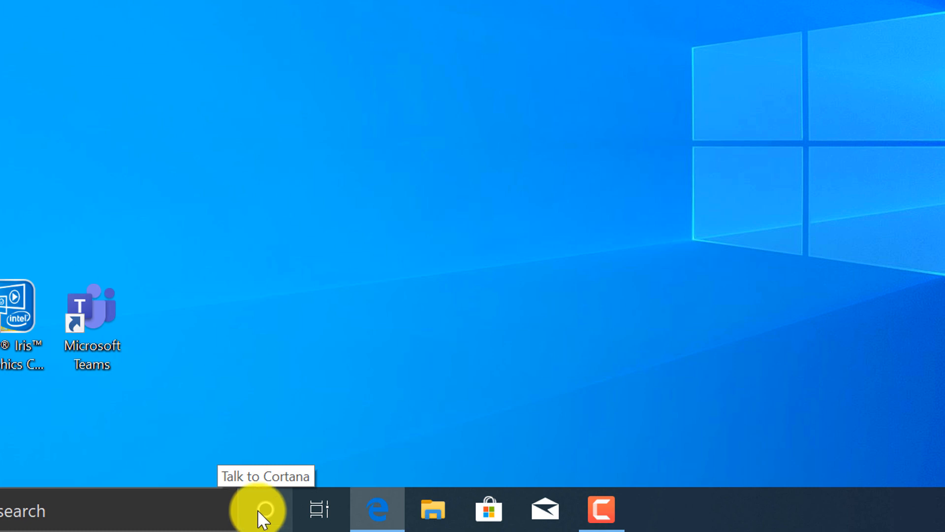
left_click(260, 510)
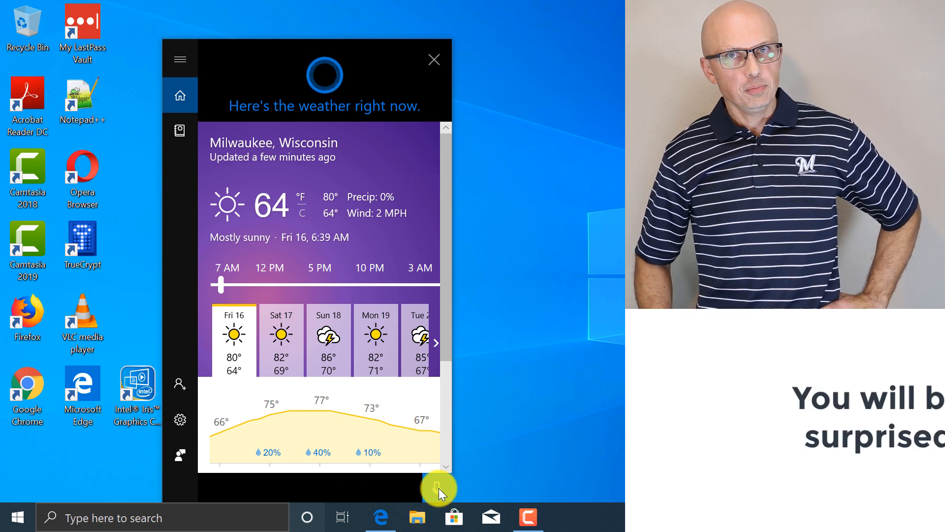
Step: Ask Cortana for a joke, get the seagull-and-bagels joke, then listen again
left_click(437, 487)
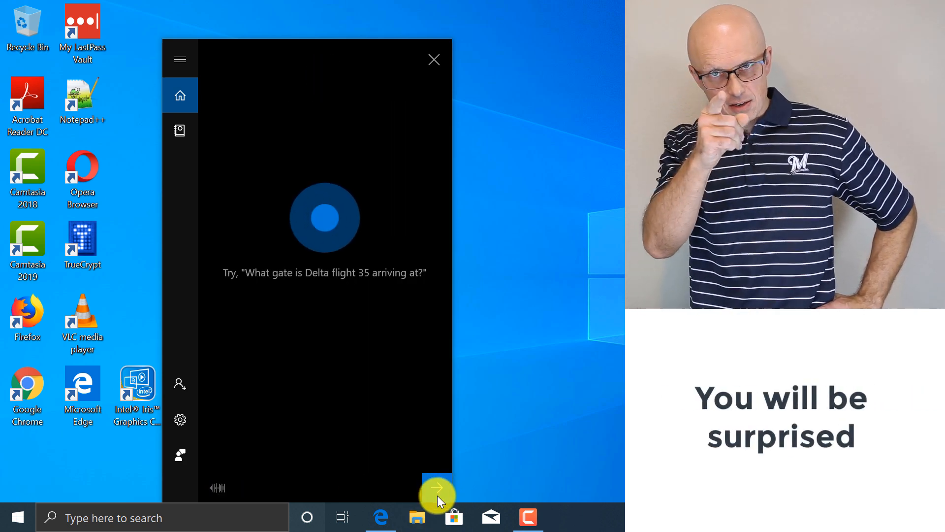
left_click(437, 489)
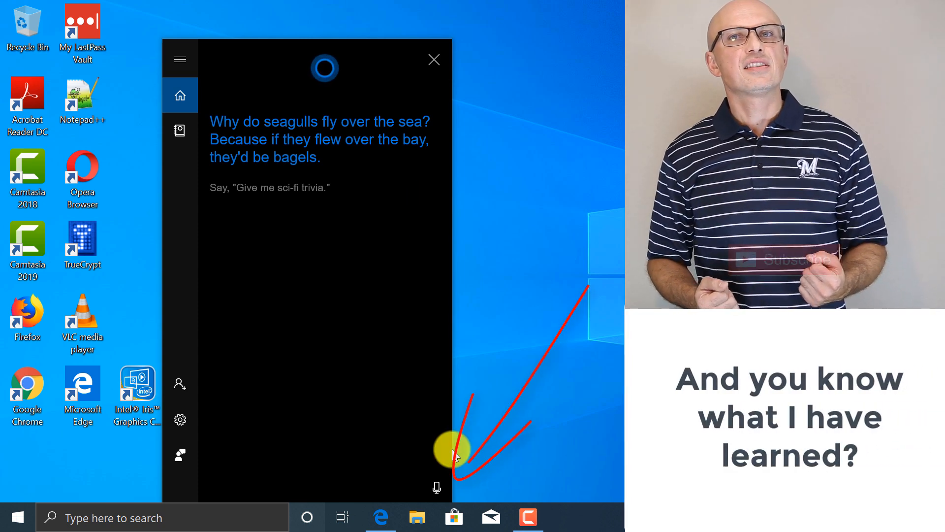
left_click(436, 487)
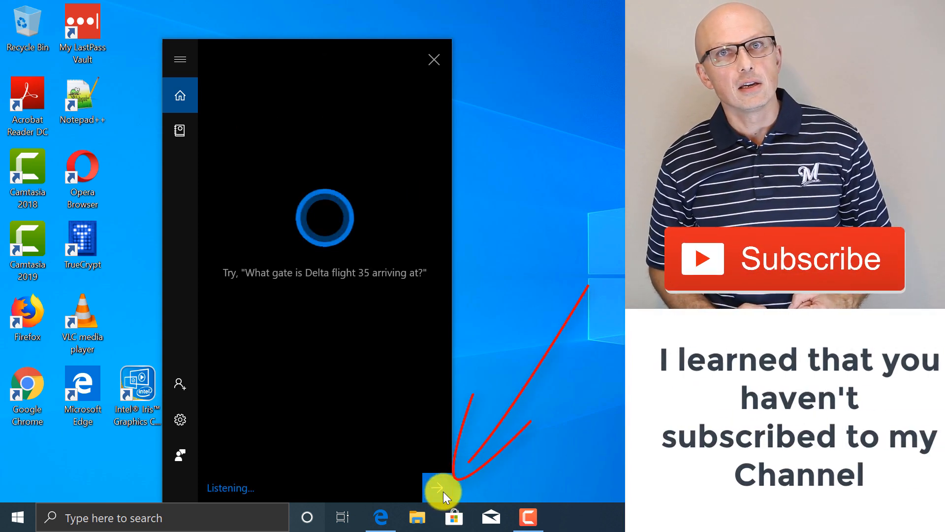